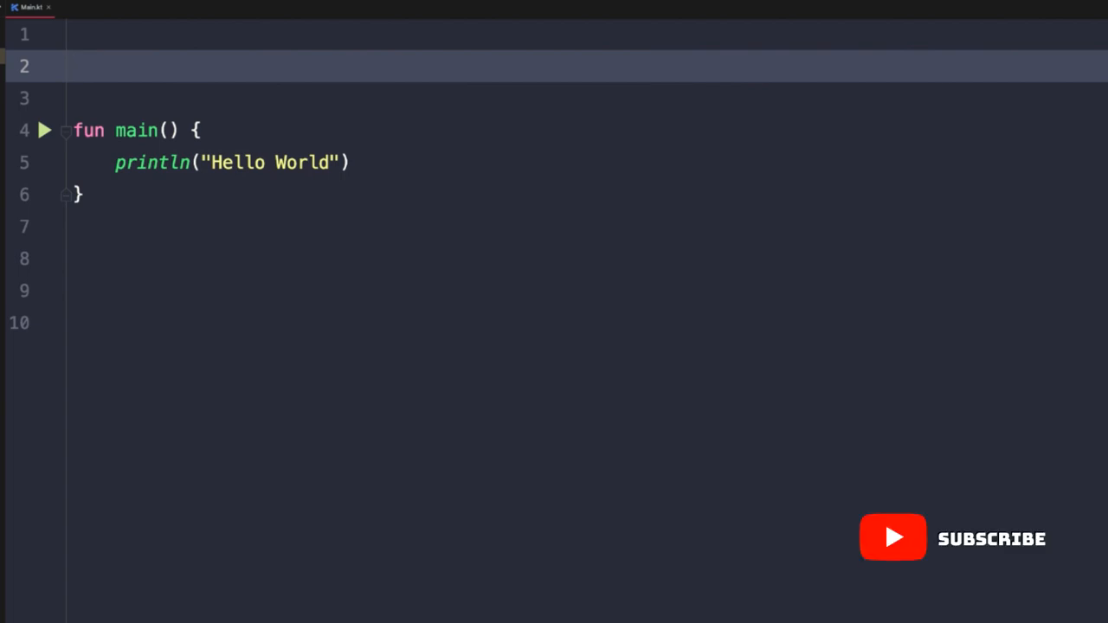
# Step: Write fun getGreeting(): String returning "Hello Kotlin" above main
pyautogui.write('fun')
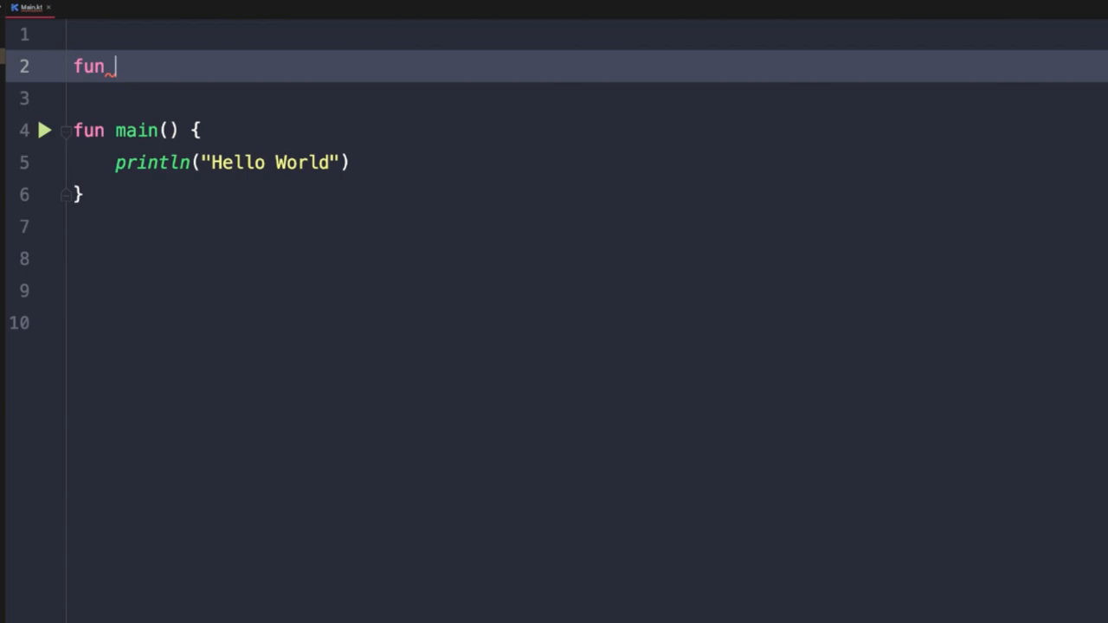
pyautogui.write('getGreeting')
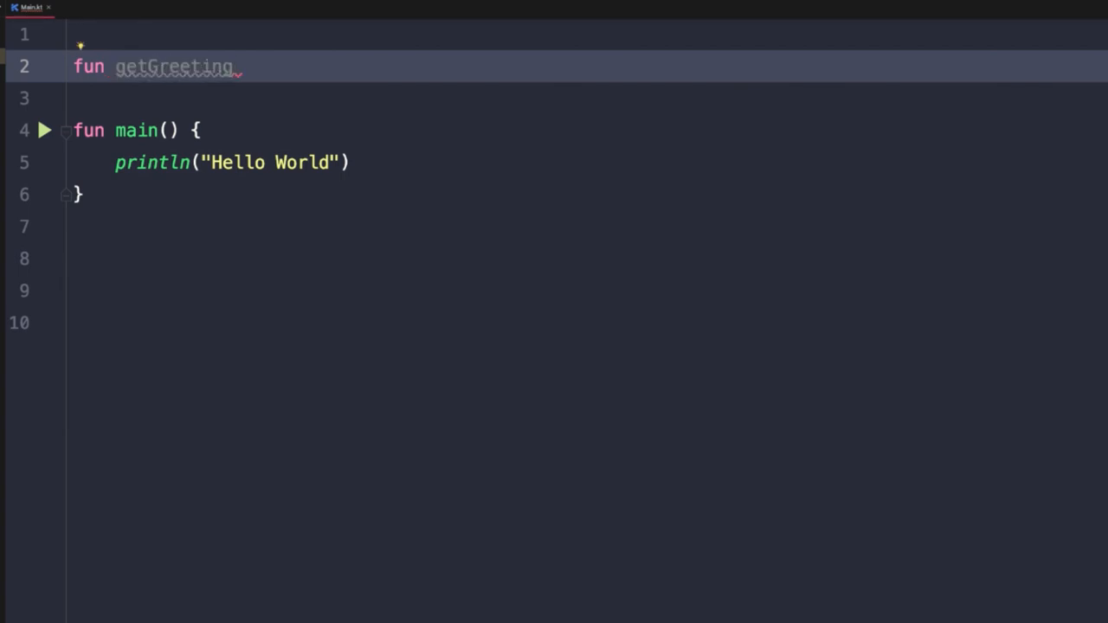
pyautogui.write('()')
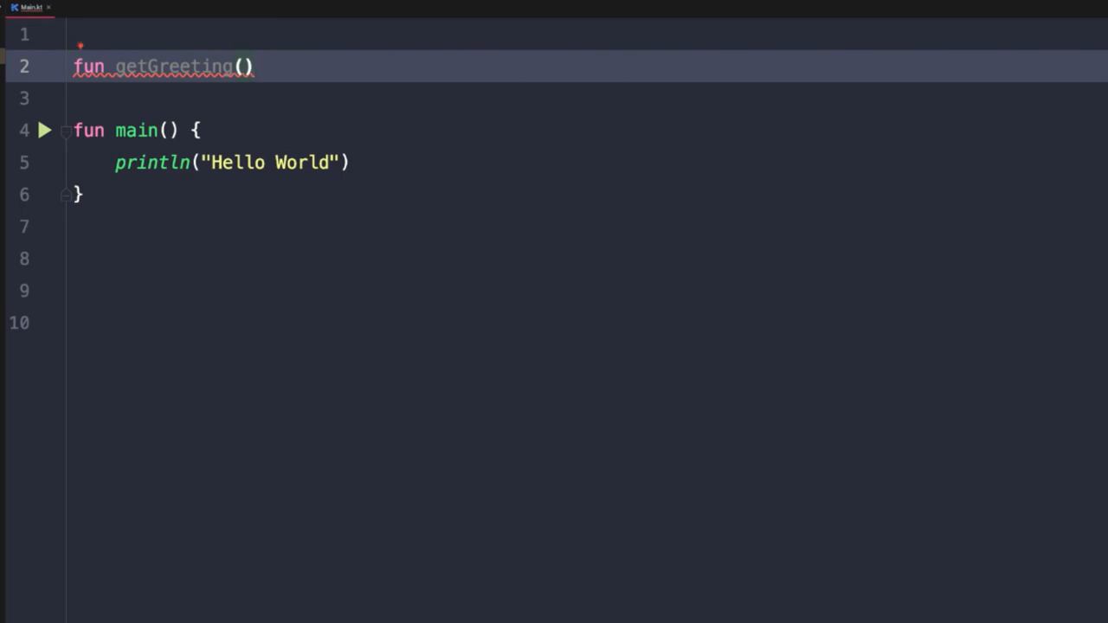
pyautogui.write(':')
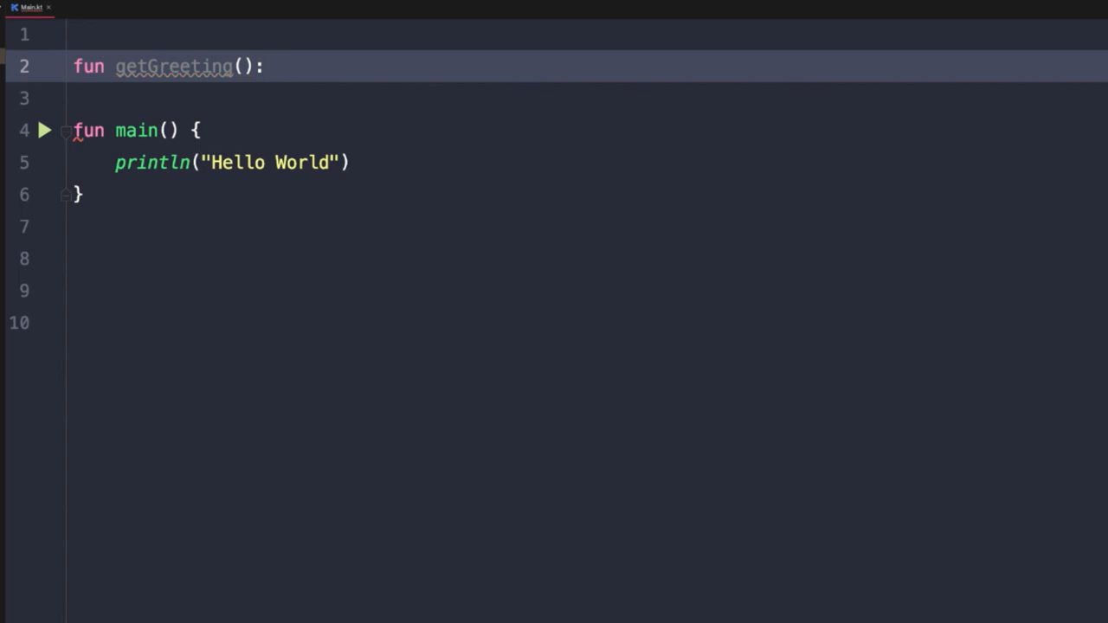
pyautogui.write('S')
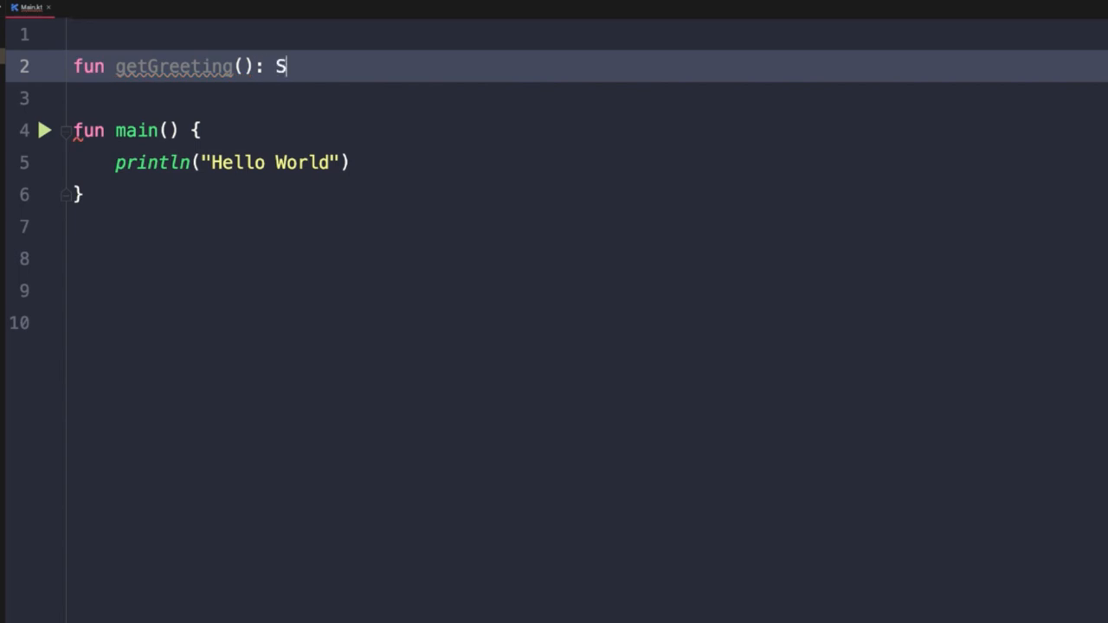
pyautogui.write('tring {')
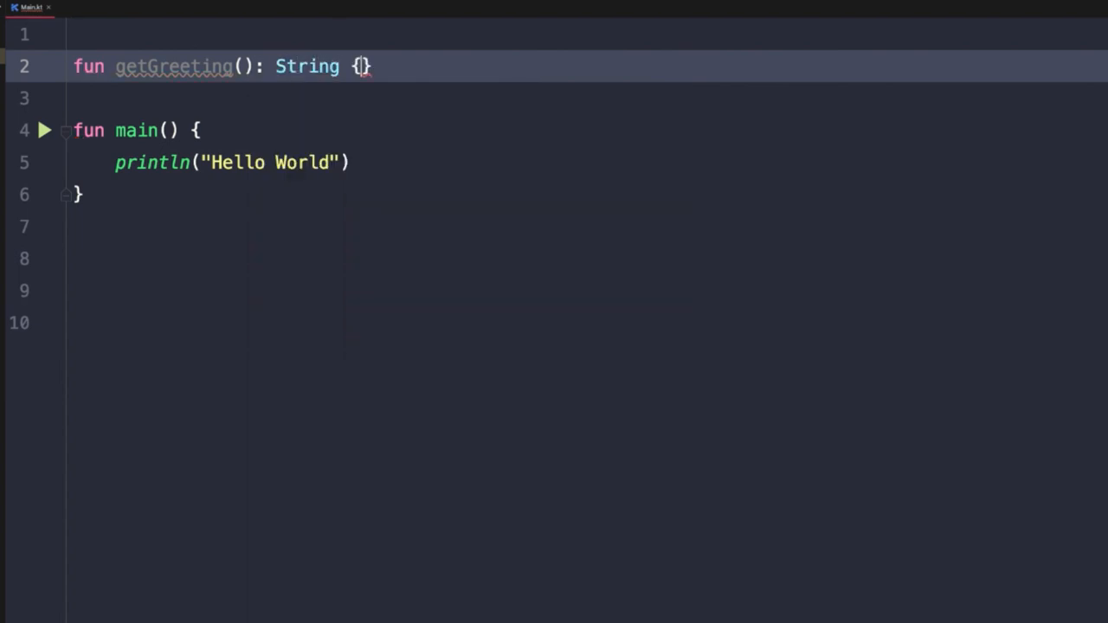
pyautogui.press('Enter')
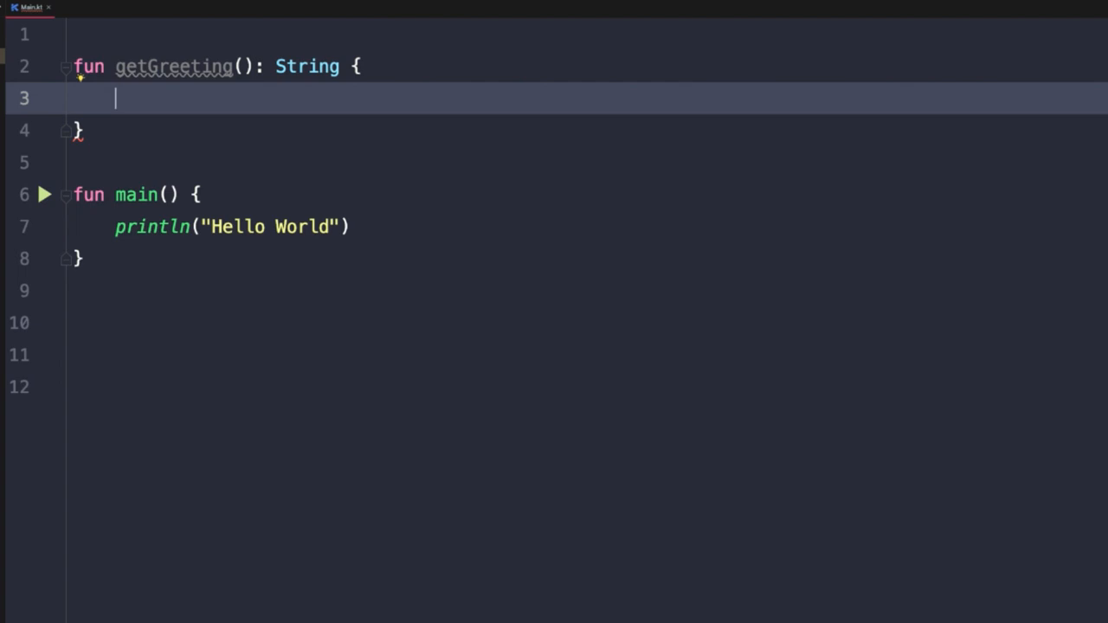
pyautogui.write('return')
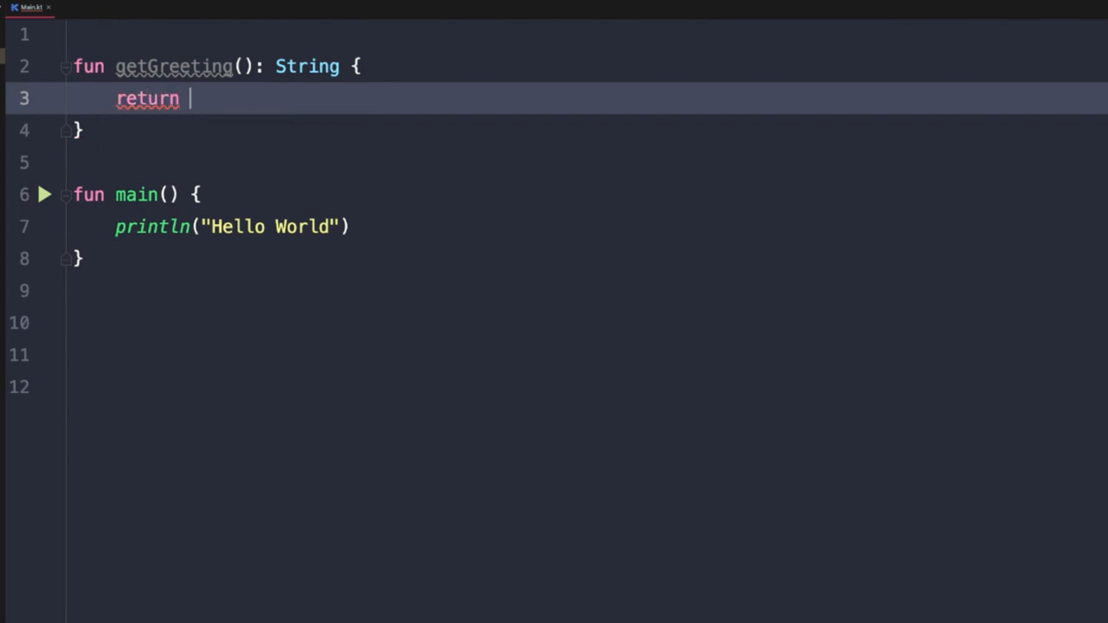
pyautogui.write('"Hello "')
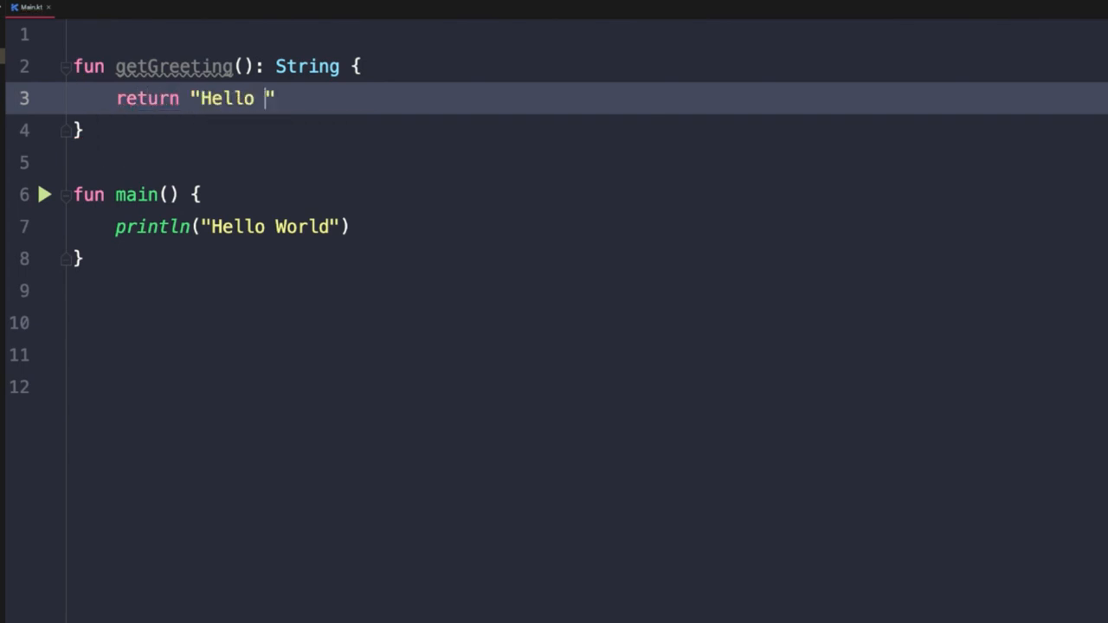
pyautogui.write('Kotlin')
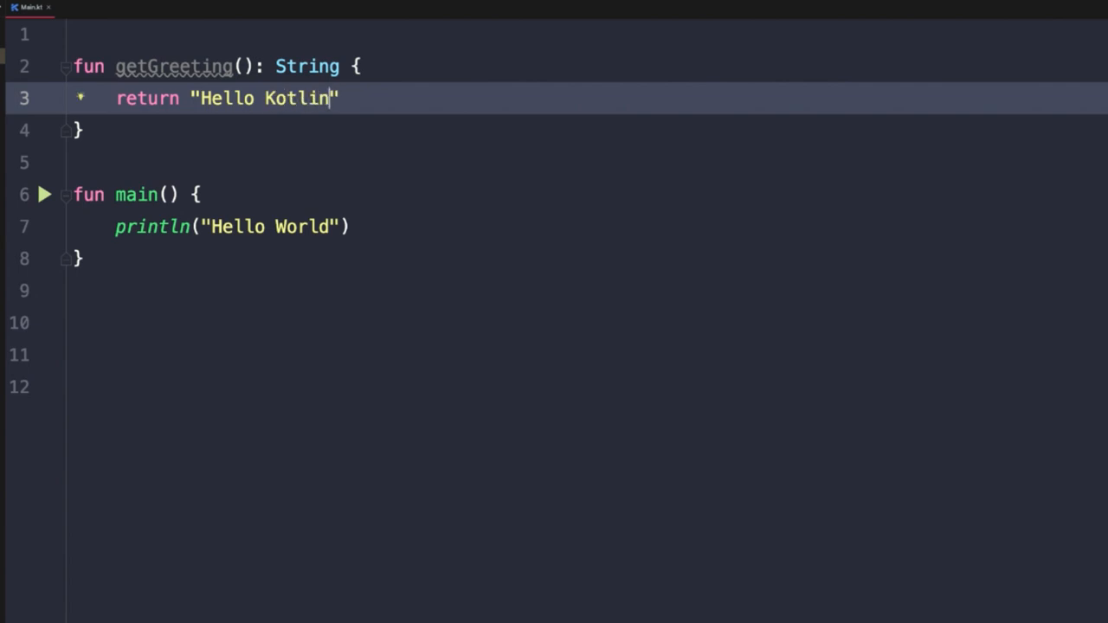
pyautogui.click(262, 387)
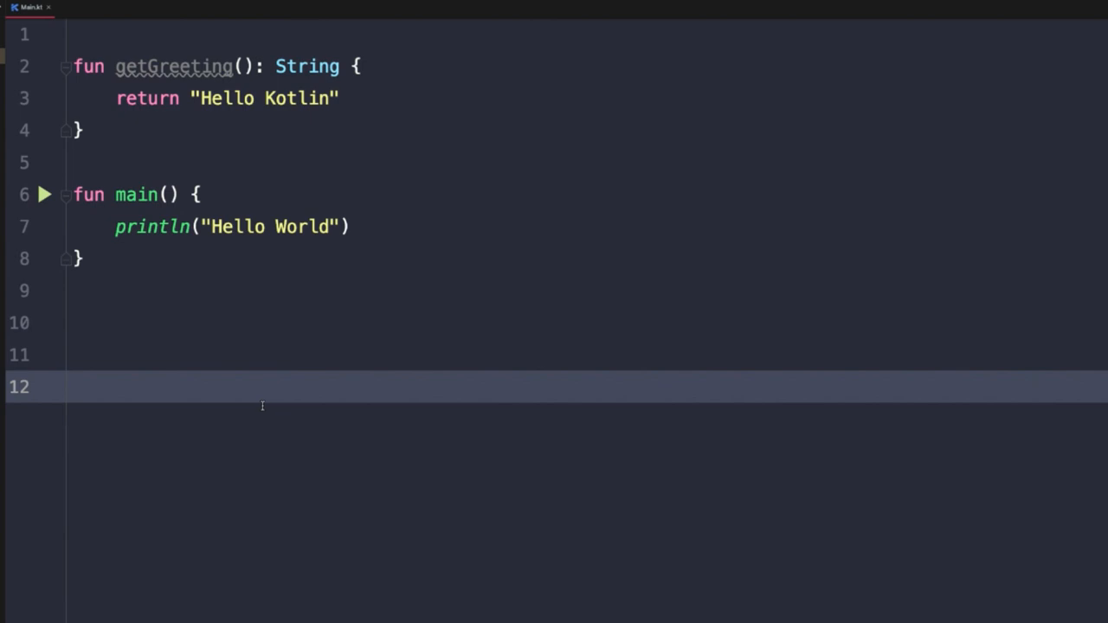
pyautogui.moveTo(275, 403)
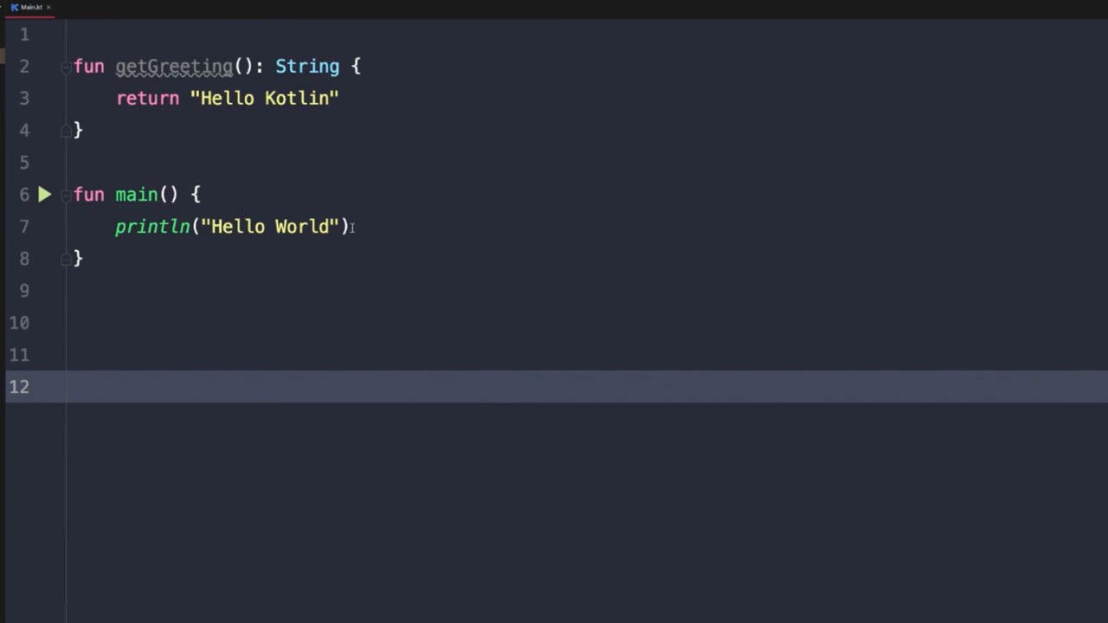
# Step: Add println(getGreeting()) after the Hello World line, then run main
pyautogui.press('Return')
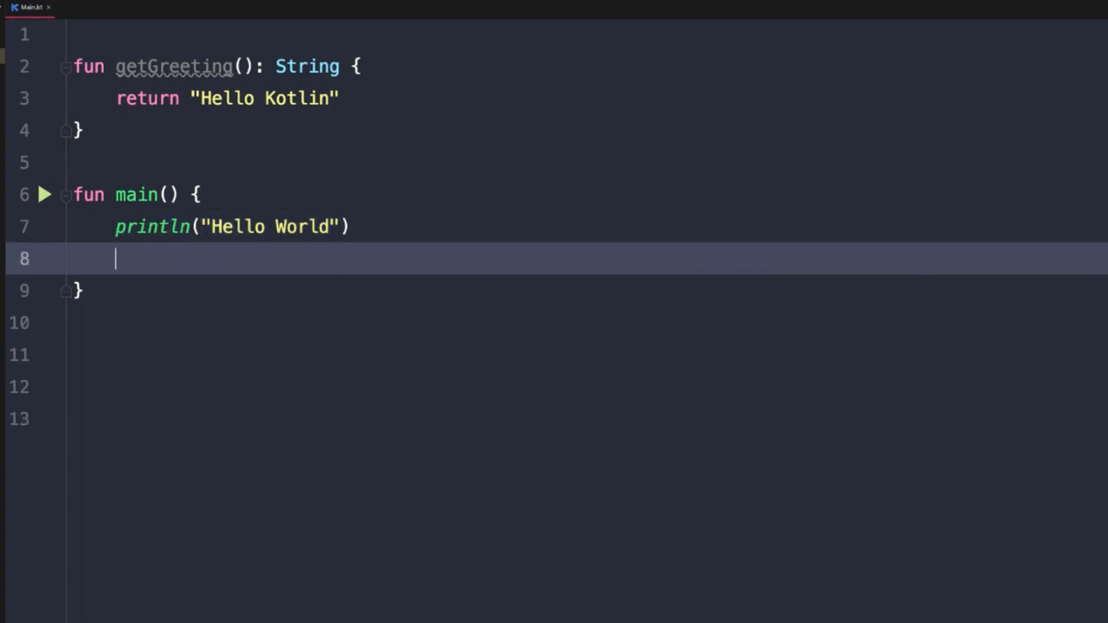
pyautogui.write('println(')
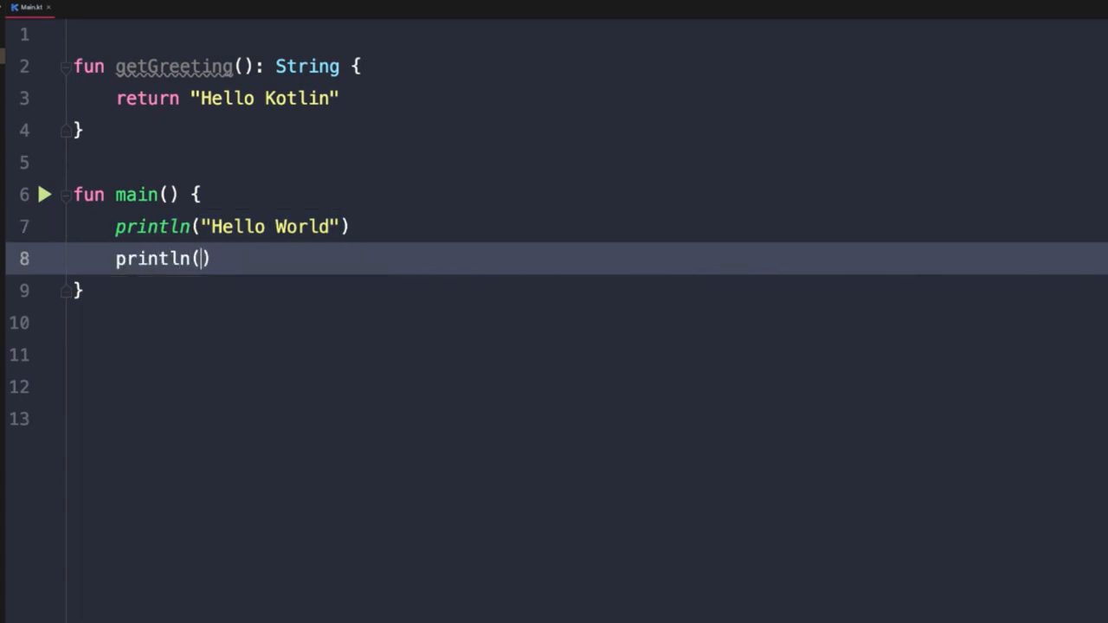
pyautogui.write('getGreeting(')
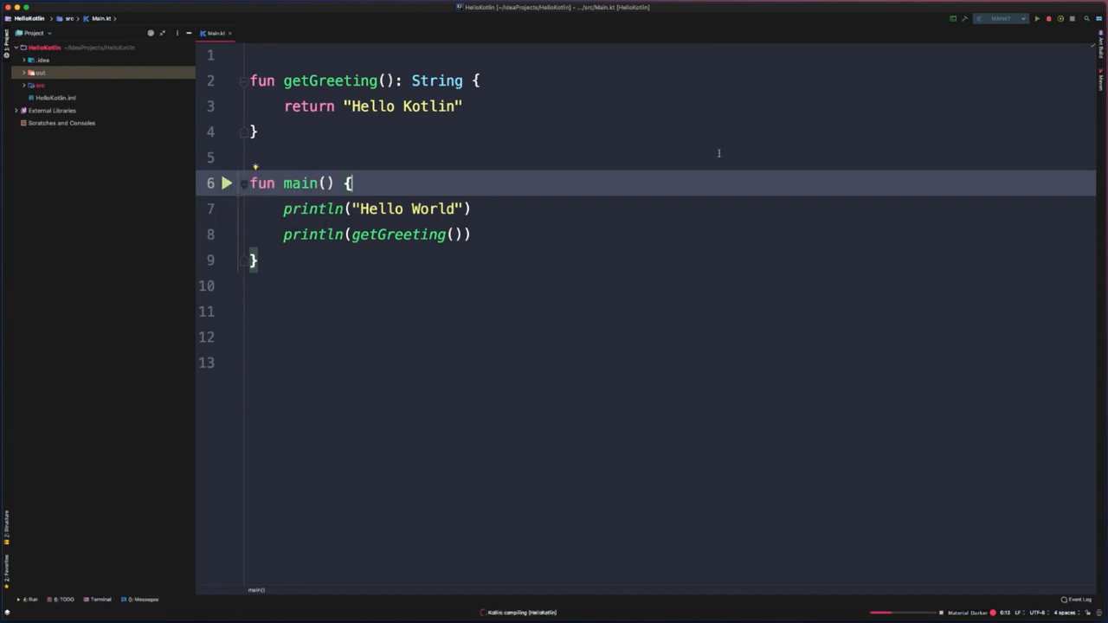
pyautogui.click(1037, 18)
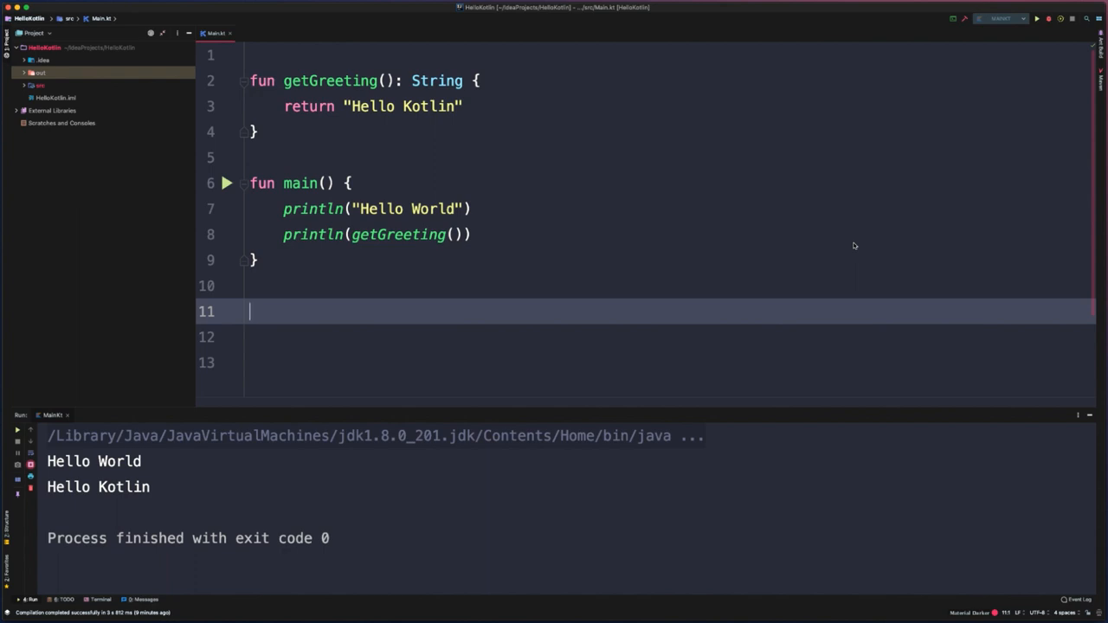
pyautogui.moveTo(820, 315)
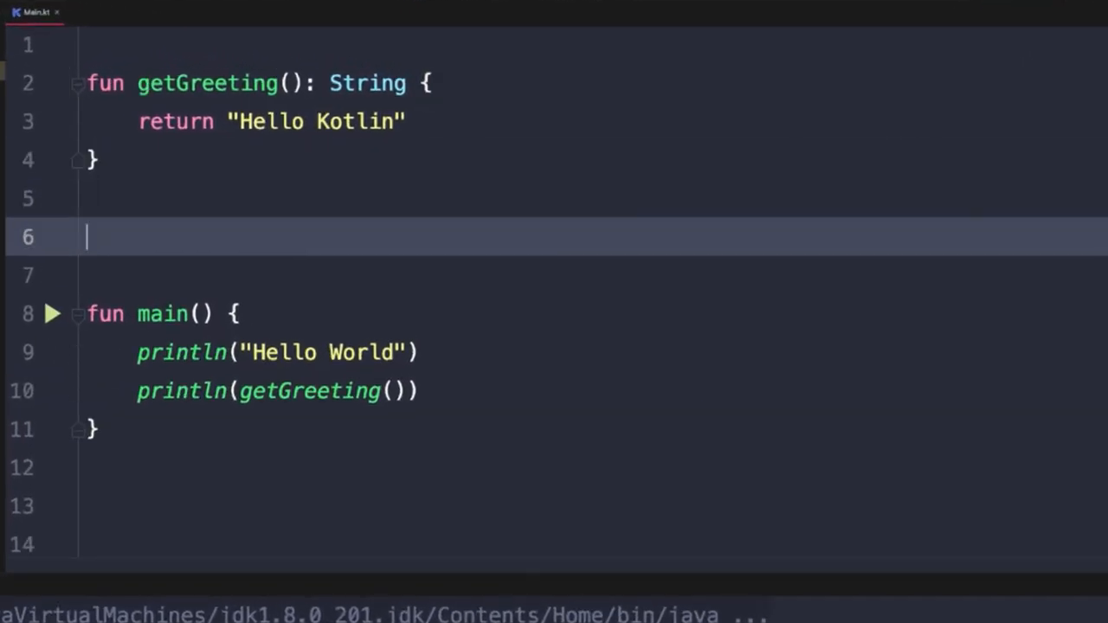
# Step: Write sayHello(): Unit printing getGreeting(), and begin a sayHello() call in main
pyautogui.write('fun')
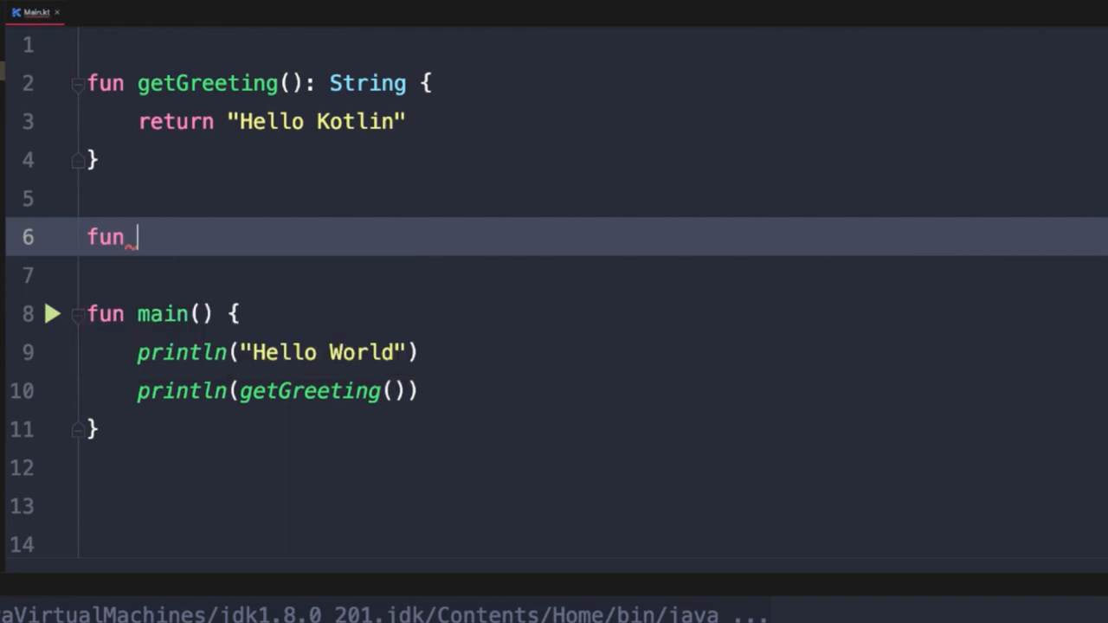
pyautogui.write('sayHe')
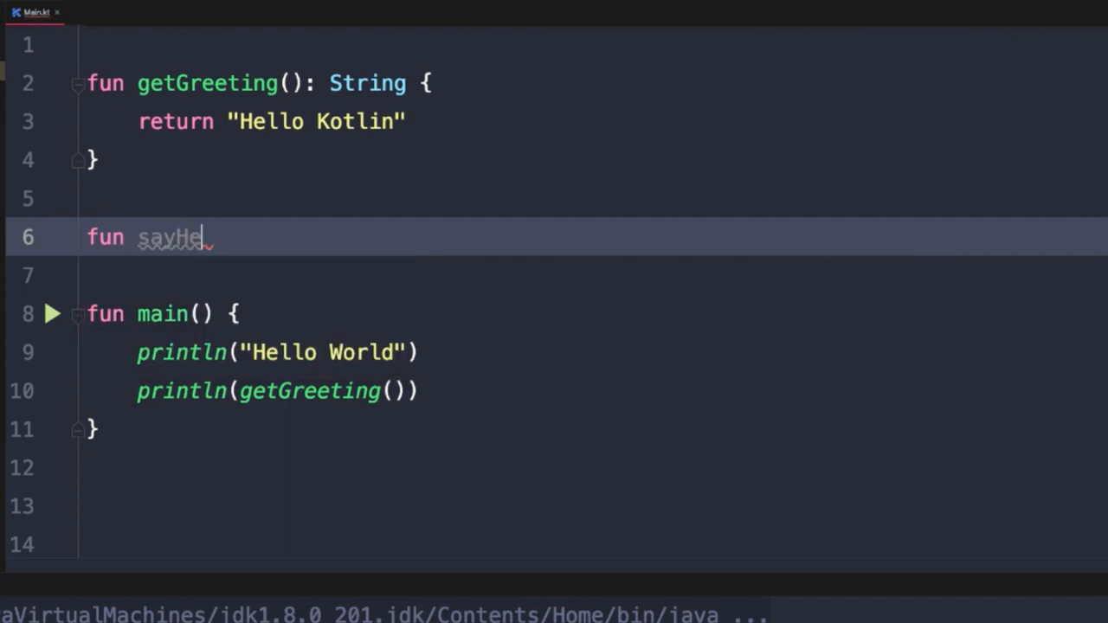
pyautogui.write('llo():')
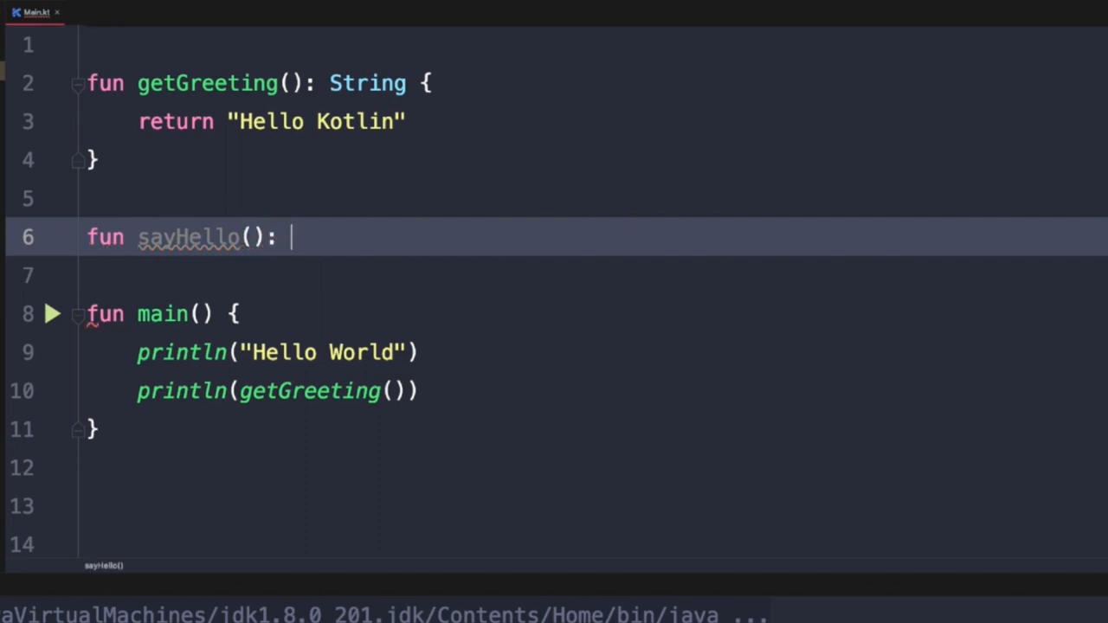
pyautogui.write('Unit {')
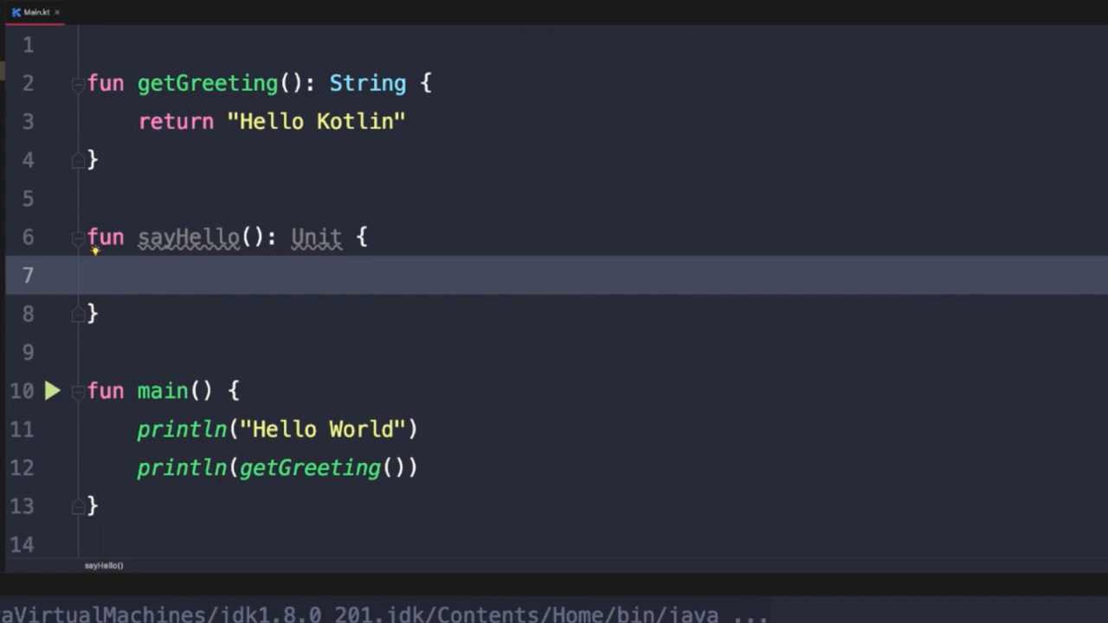
pyautogui.write('println(')
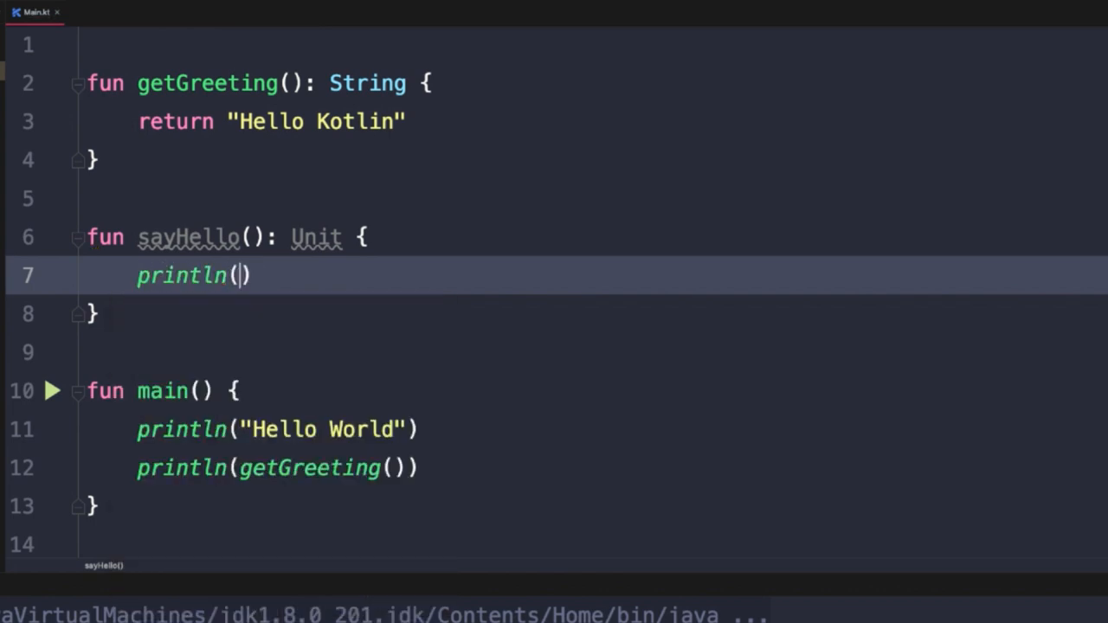
pyautogui.write('getGreeting()')
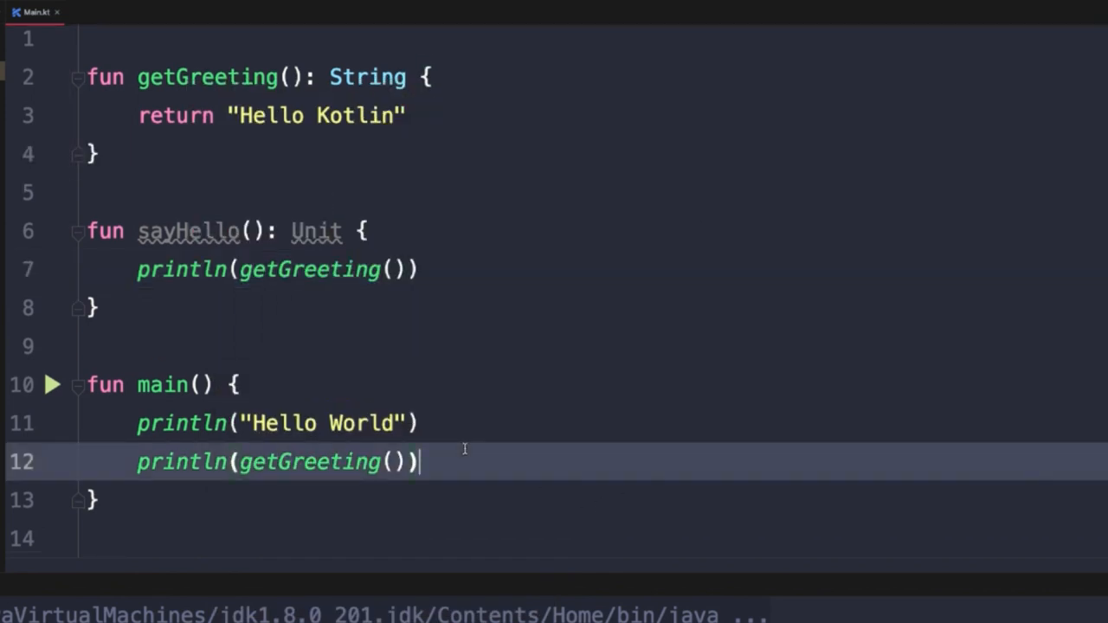
pyautogui.write('sayHello(')
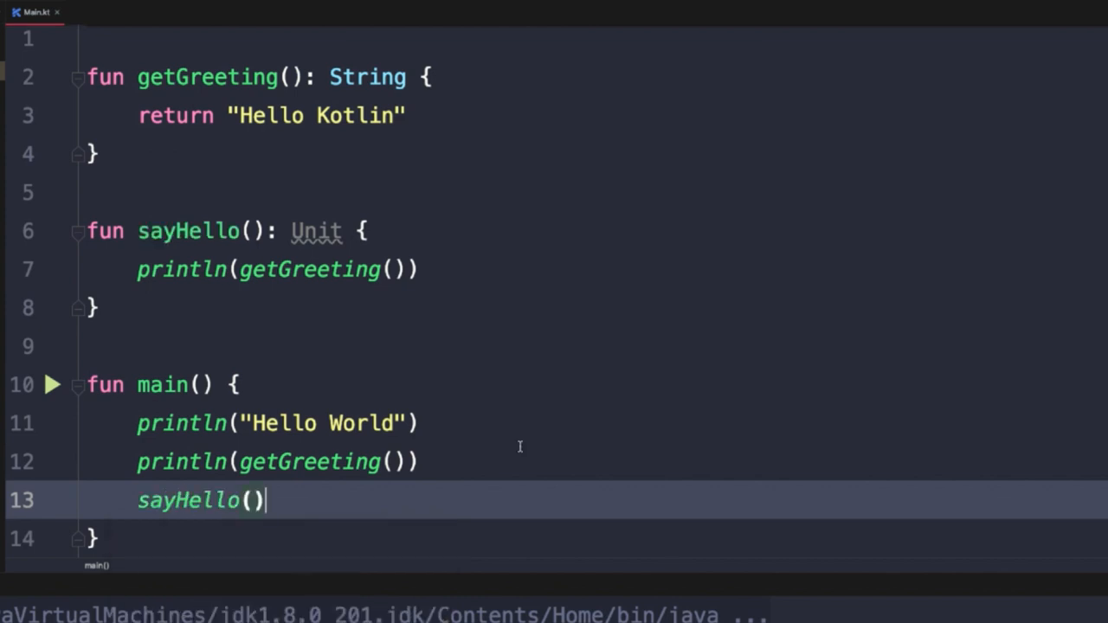
pyautogui.moveTo(373, 236)
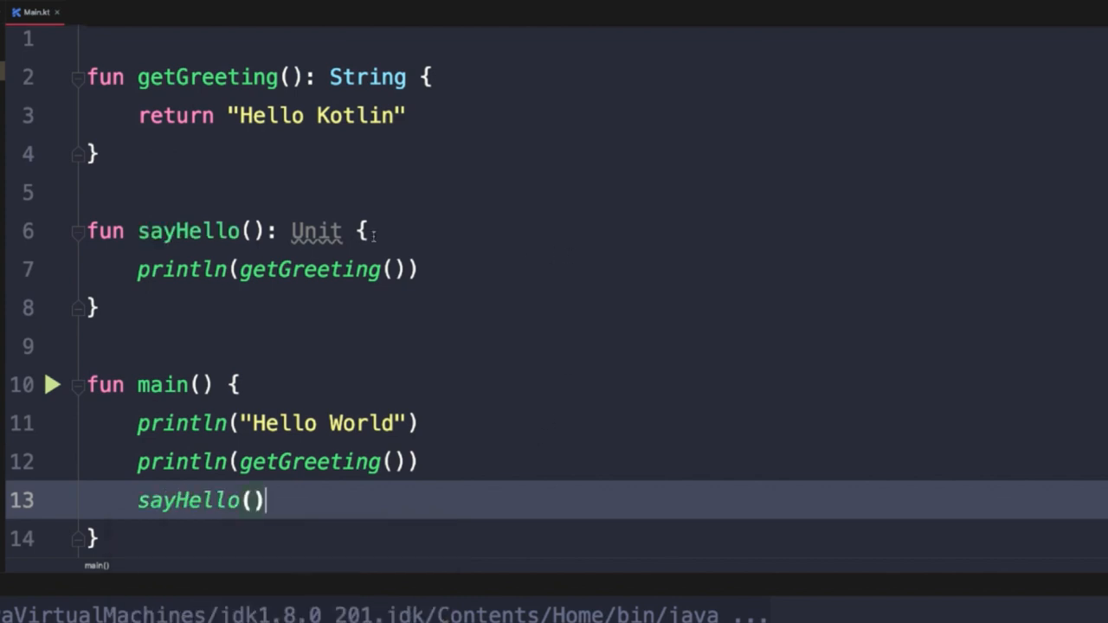
pyautogui.moveTo(316, 231)
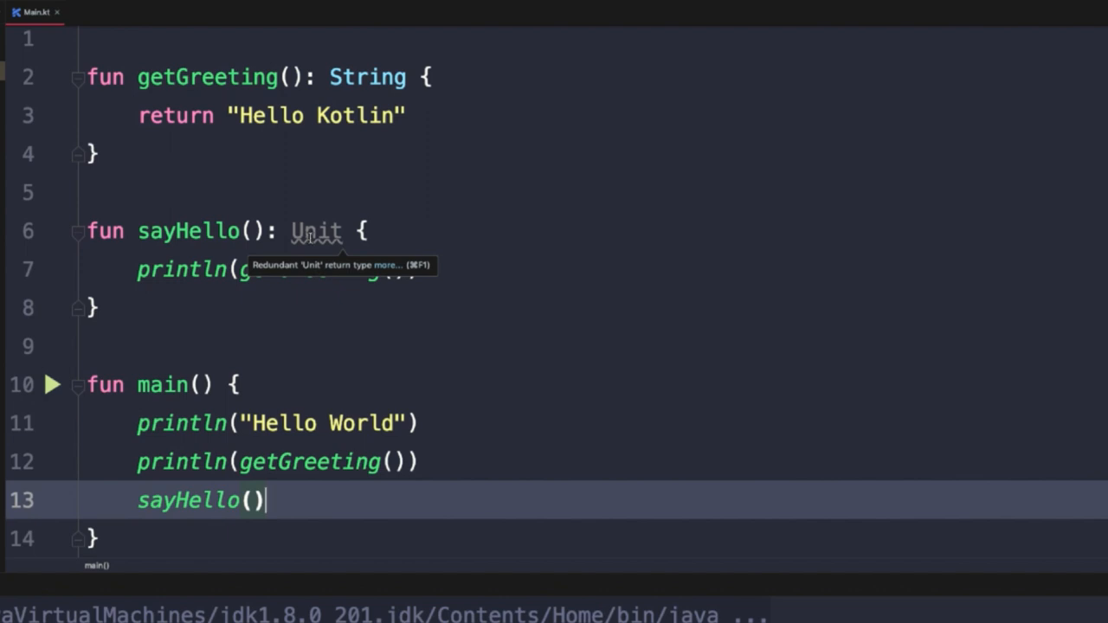
# Step: Remove the redundant Unit return type from sayHello()
pyautogui.click(316, 230)
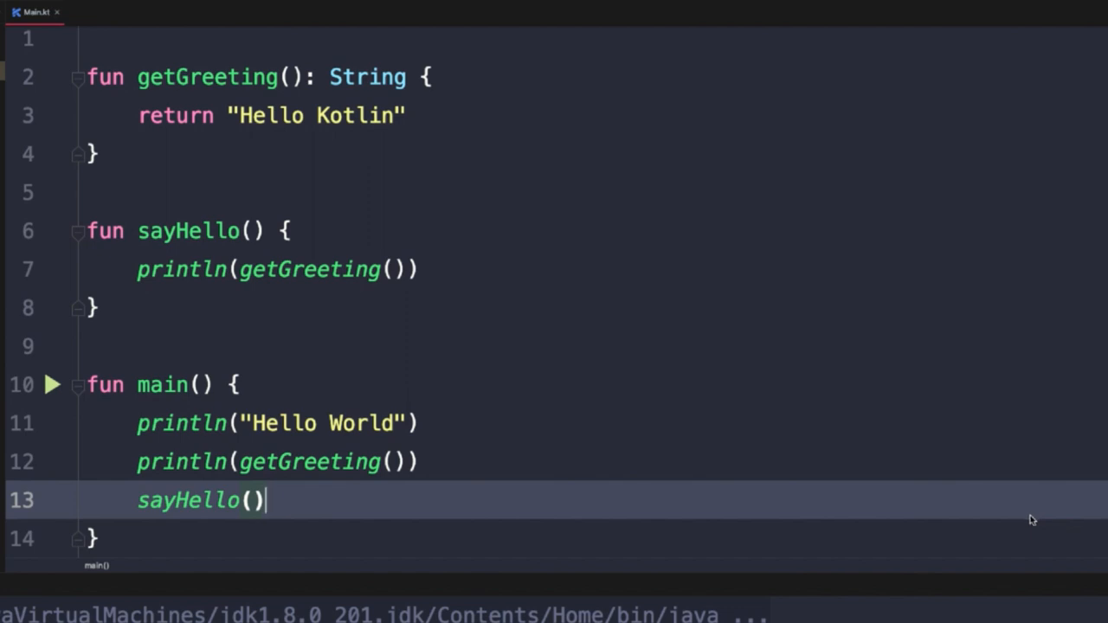
pyautogui.moveTo(561, 210)
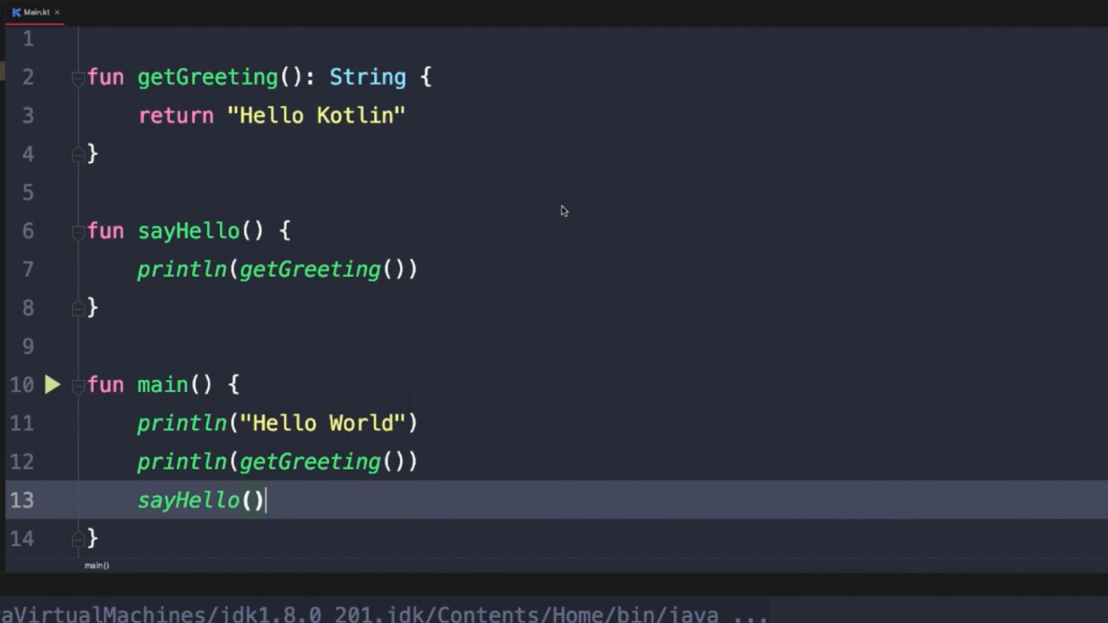
pyautogui.moveTo(517, 200)
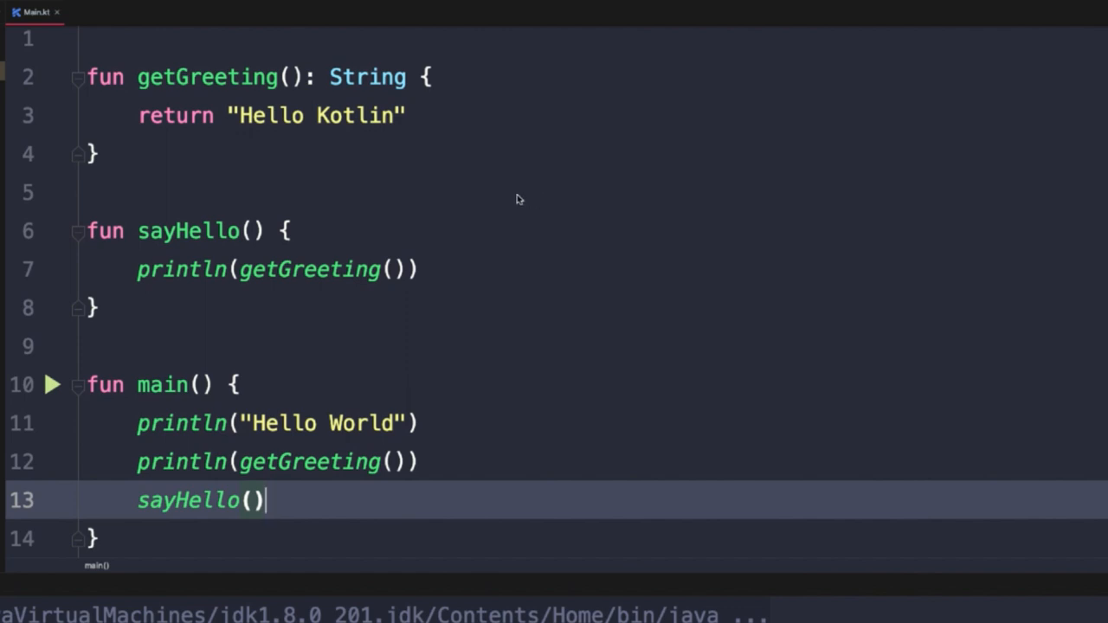
pyautogui.click(407, 77)
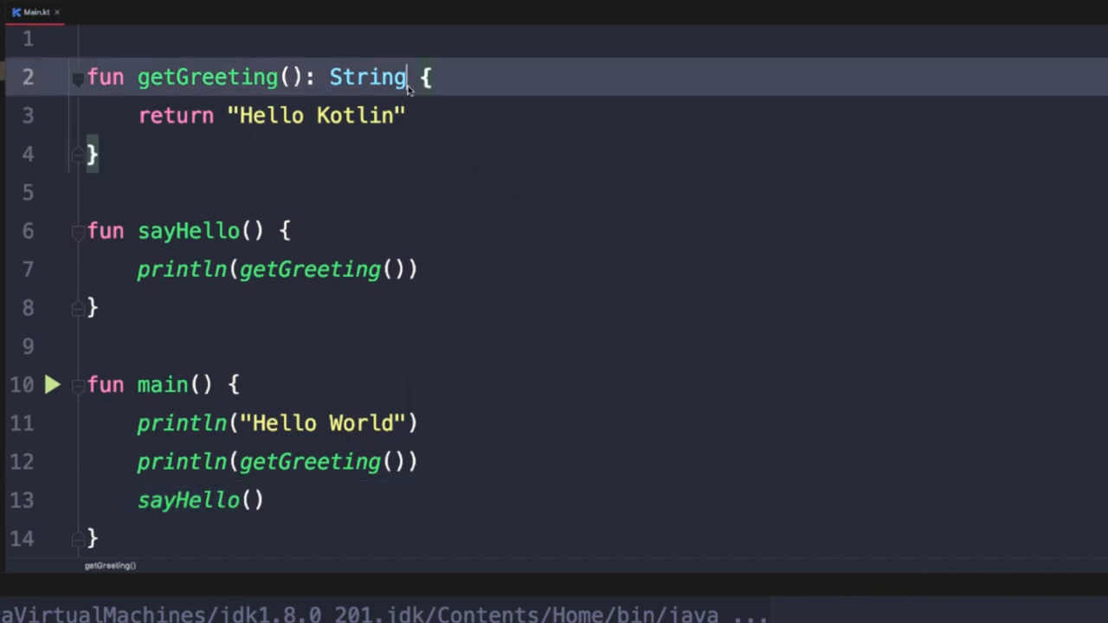
pyautogui.write('?')
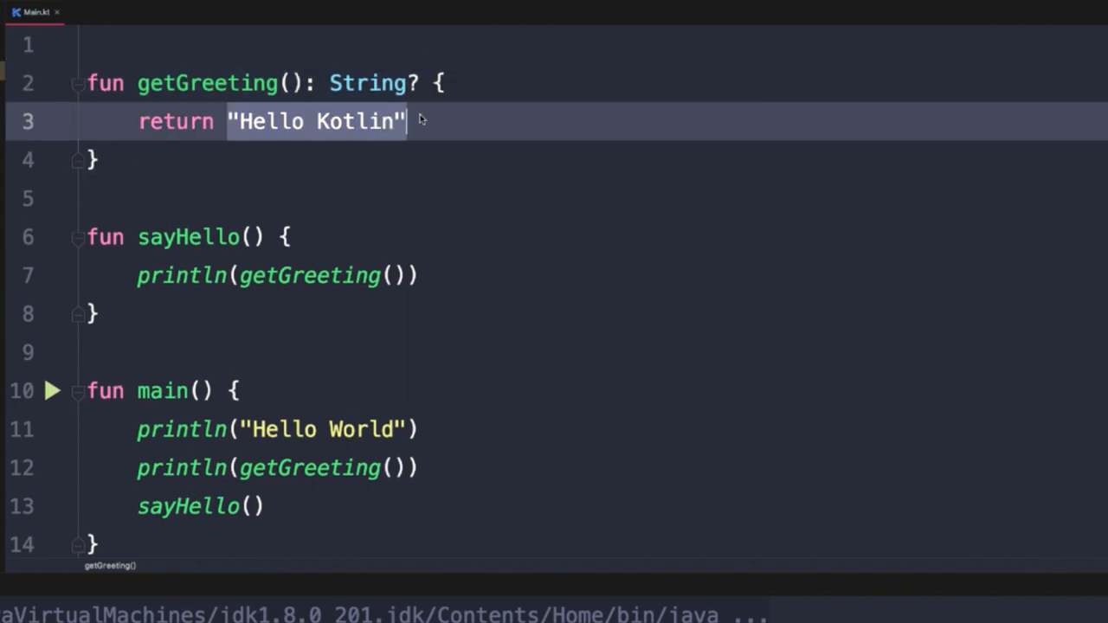
pyautogui.write('null')
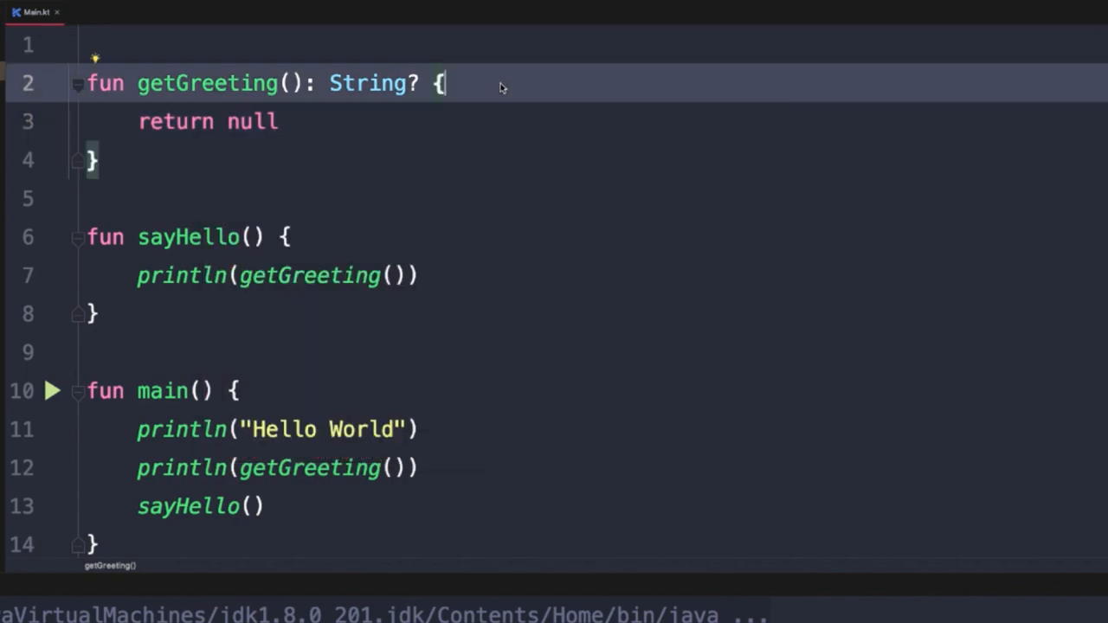
pyautogui.write('"Hello Kotlin"')
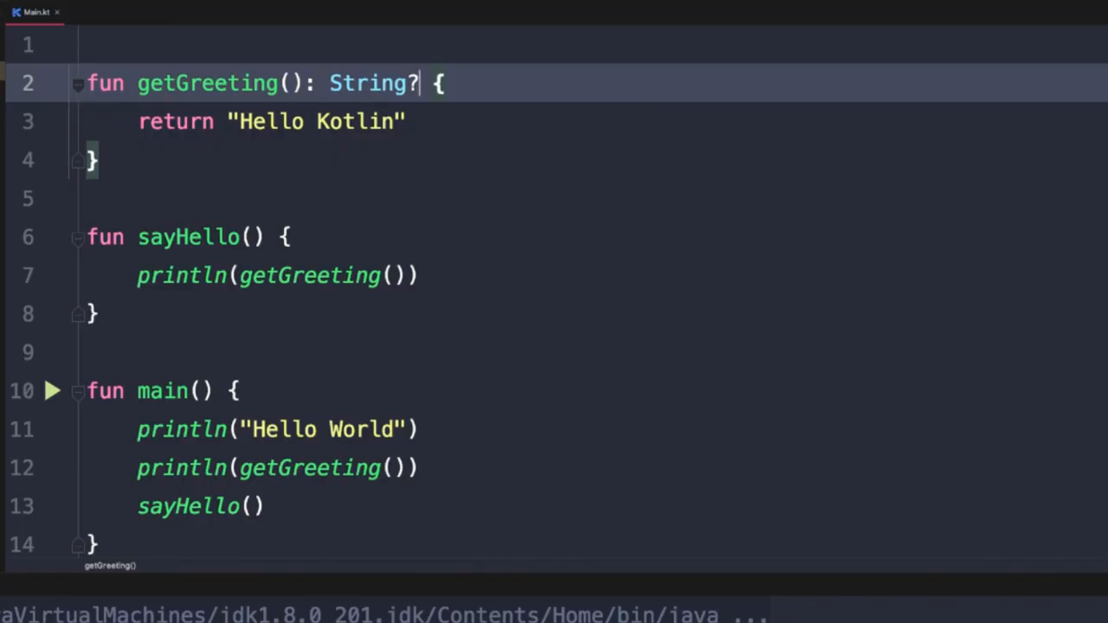
pyautogui.press('Backspace')
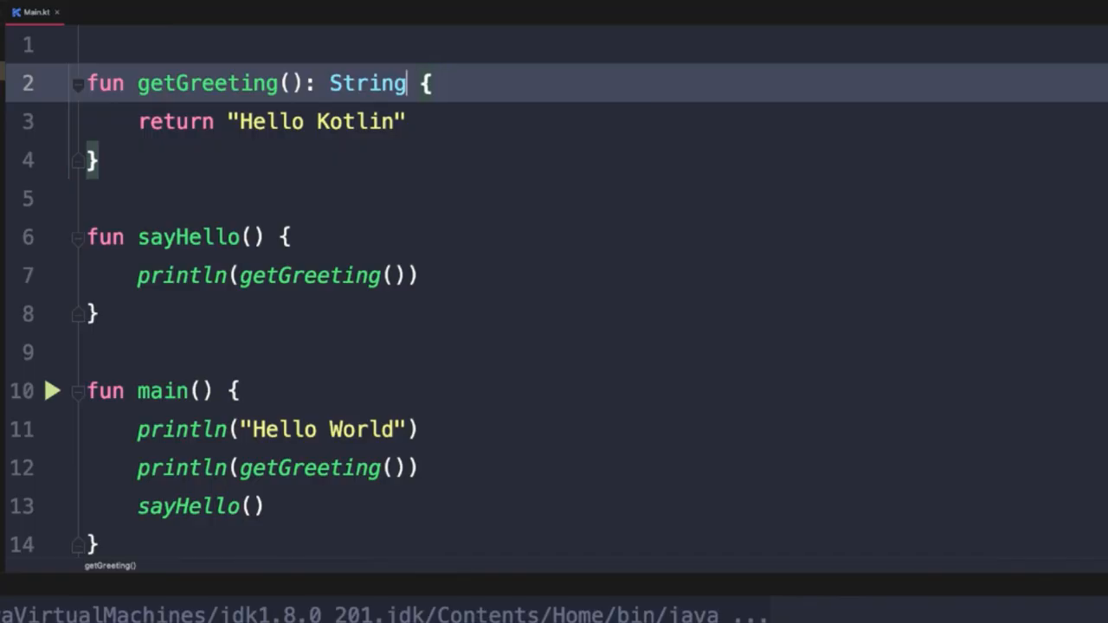
pyautogui.moveTo(461, 89)
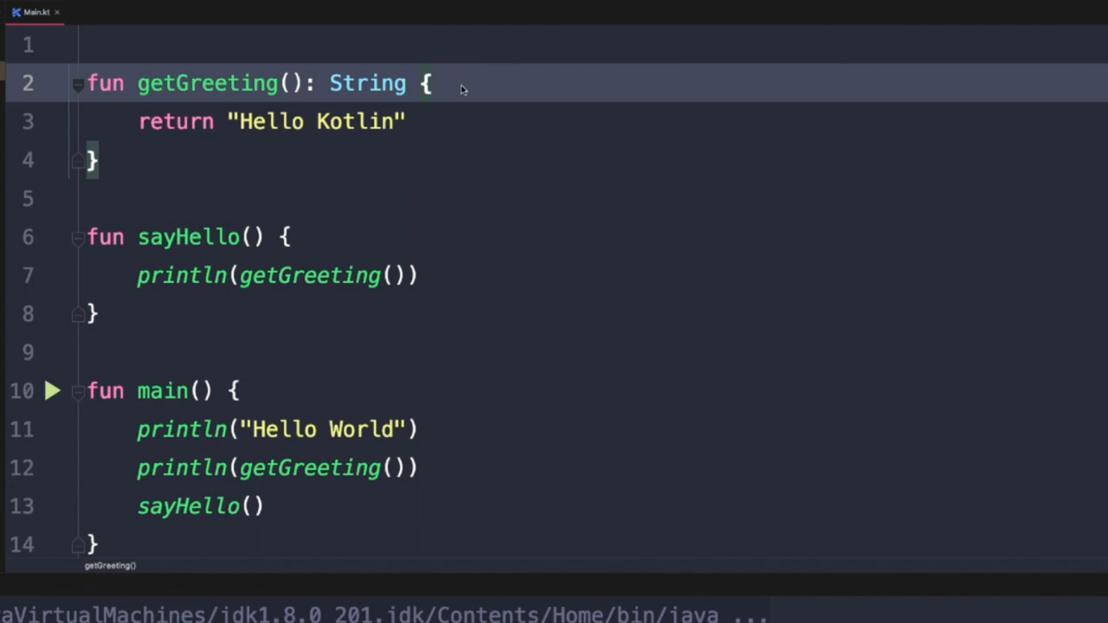
pyautogui.moveTo(290, 226)
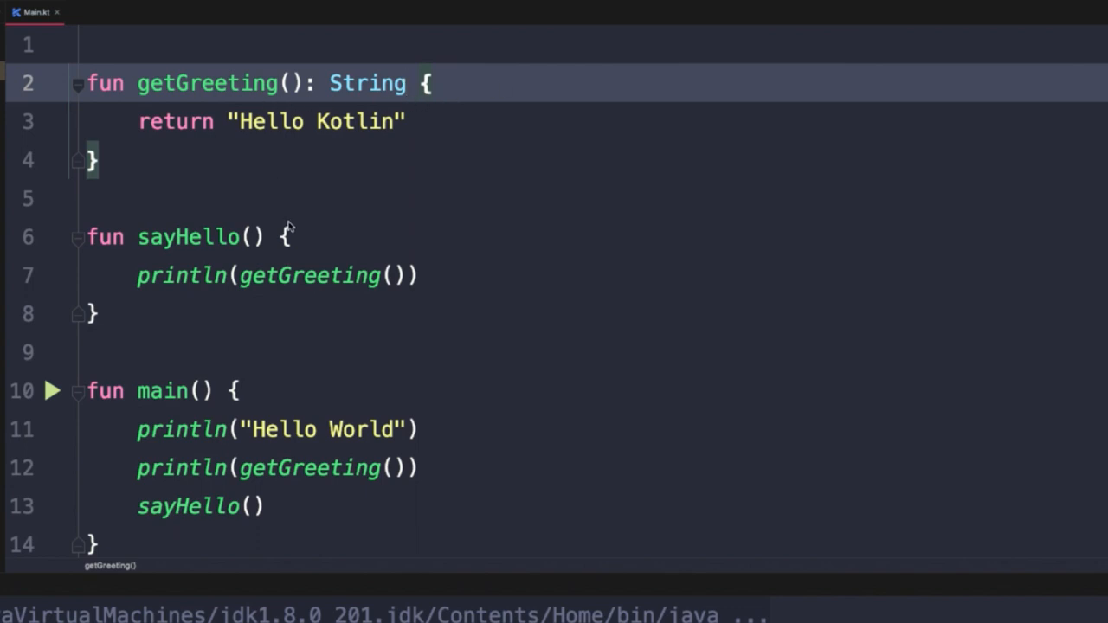
pyautogui.moveTo(253, 167)
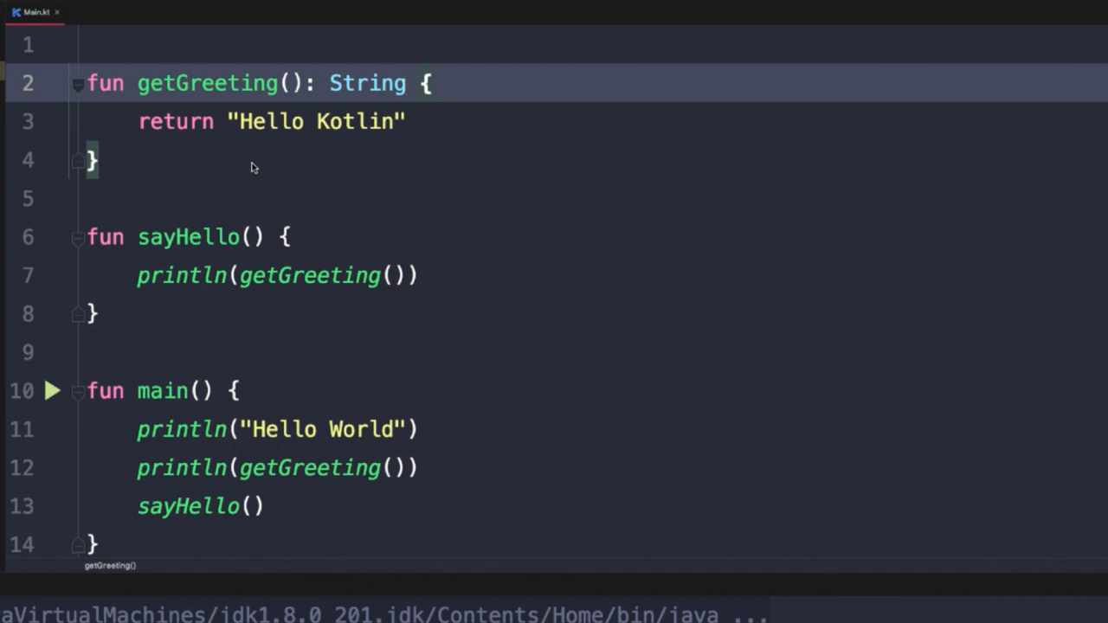
pyautogui.moveTo(230, 122)
pyautogui.write('=')
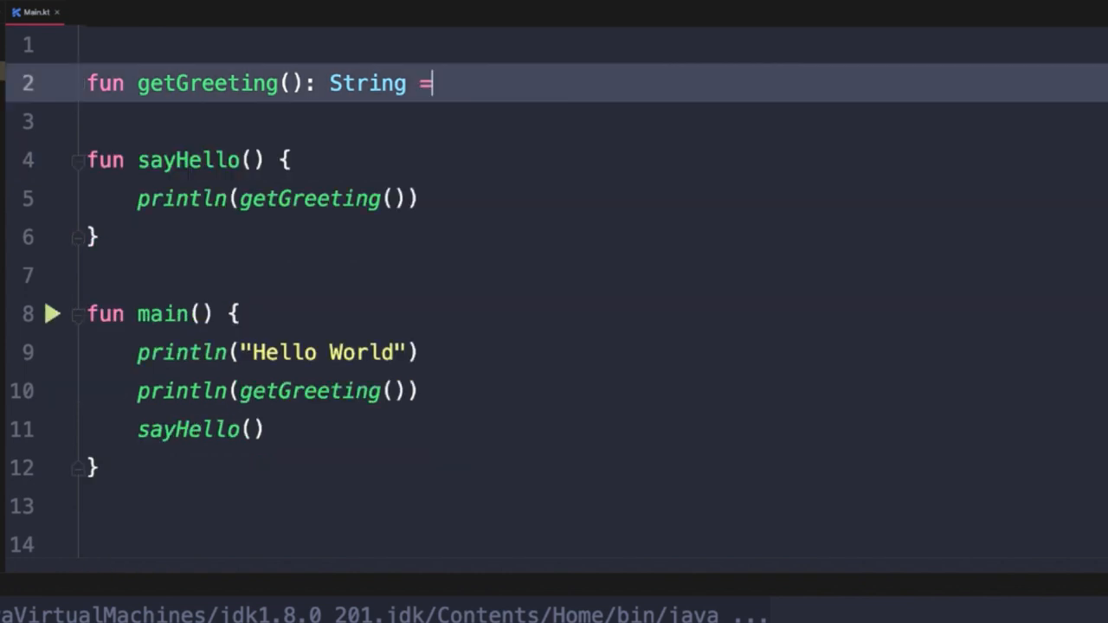
# Step: Make getGreeting = "Hello Kotlin" and delete its String return type
pyautogui.write('"Hello Kotlin"')
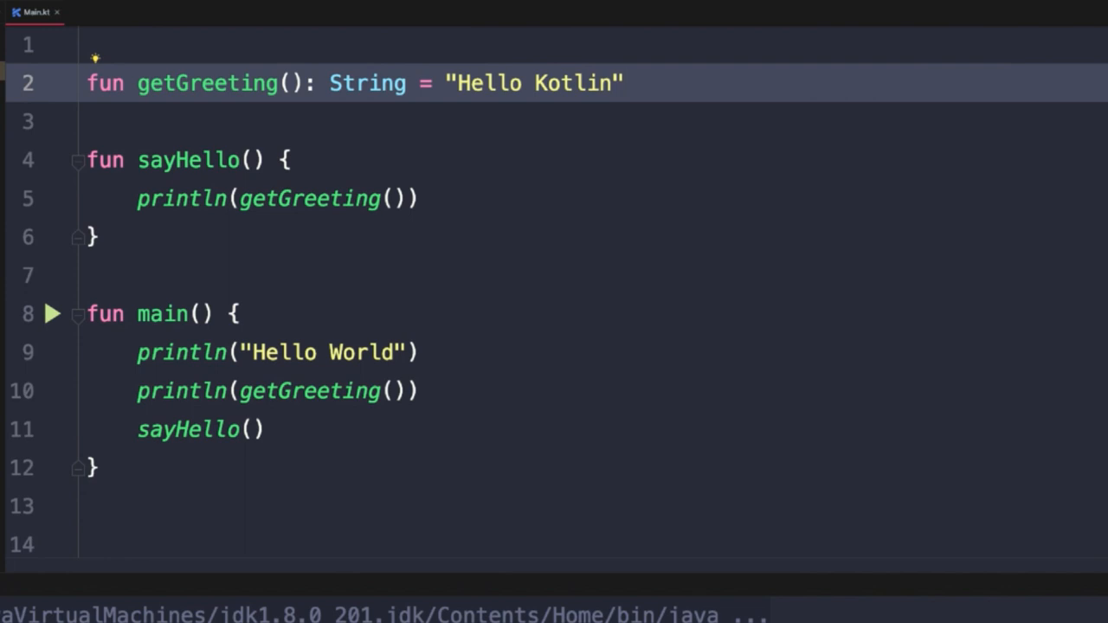
pyautogui.moveTo(429, 155)
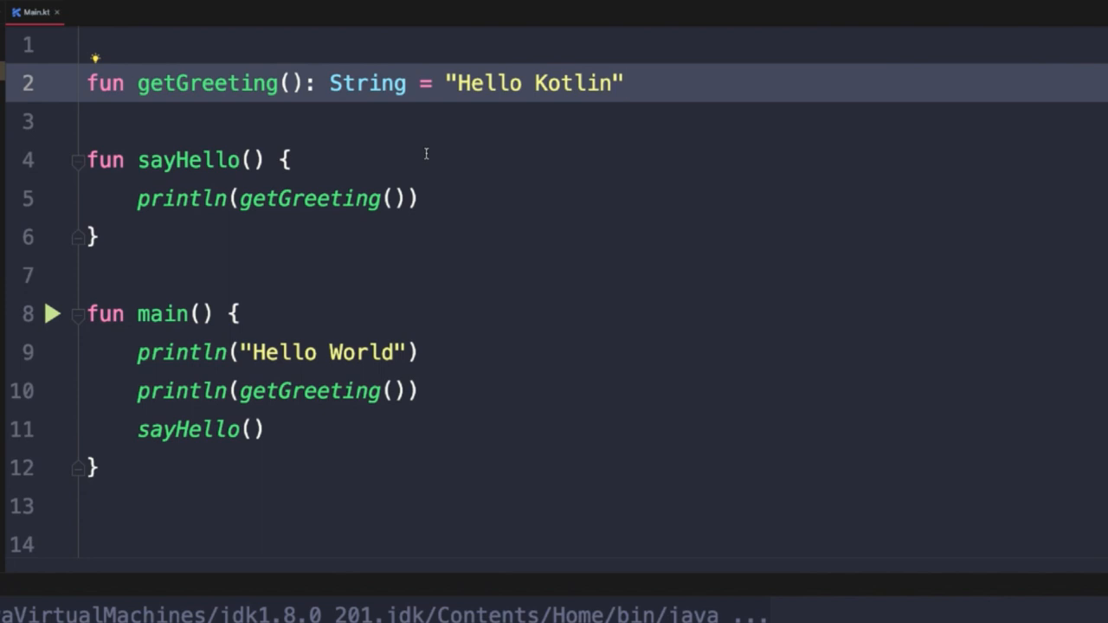
pyautogui.doubleClick(367, 82)
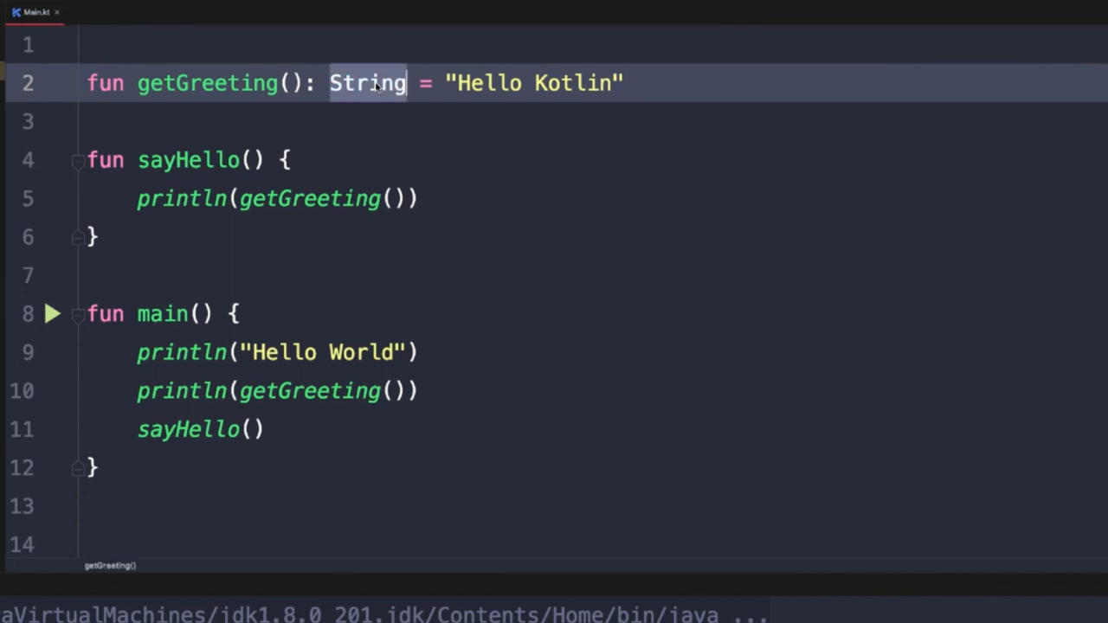
pyautogui.press('Delete')
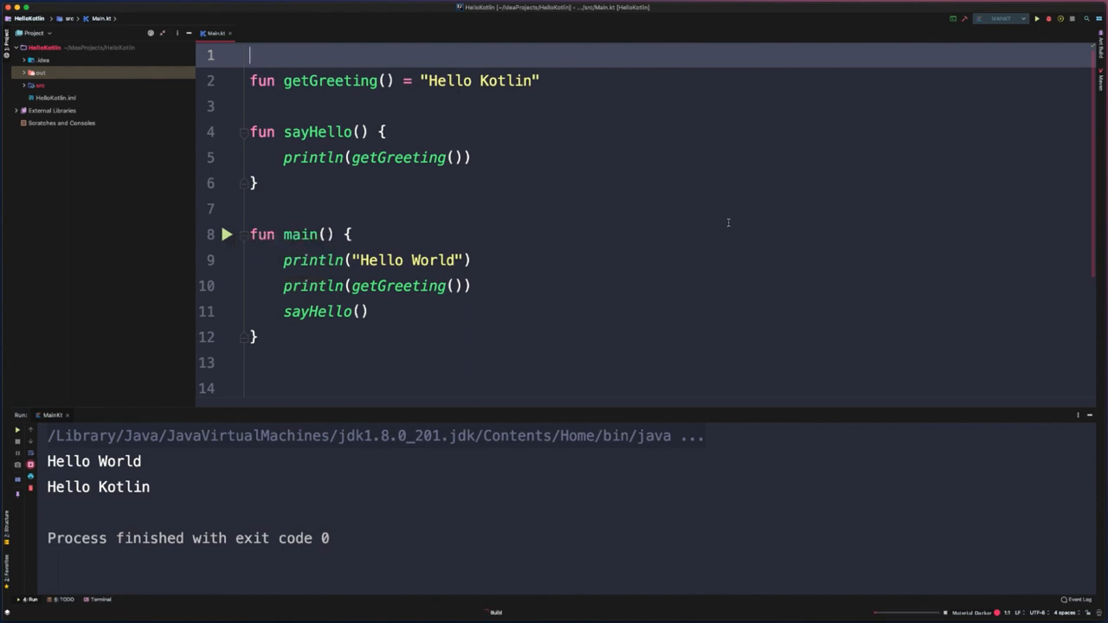
# Step: Run MainKt and check output: Hello World, then Hello Kotlin twice
pyautogui.click(1036, 18)
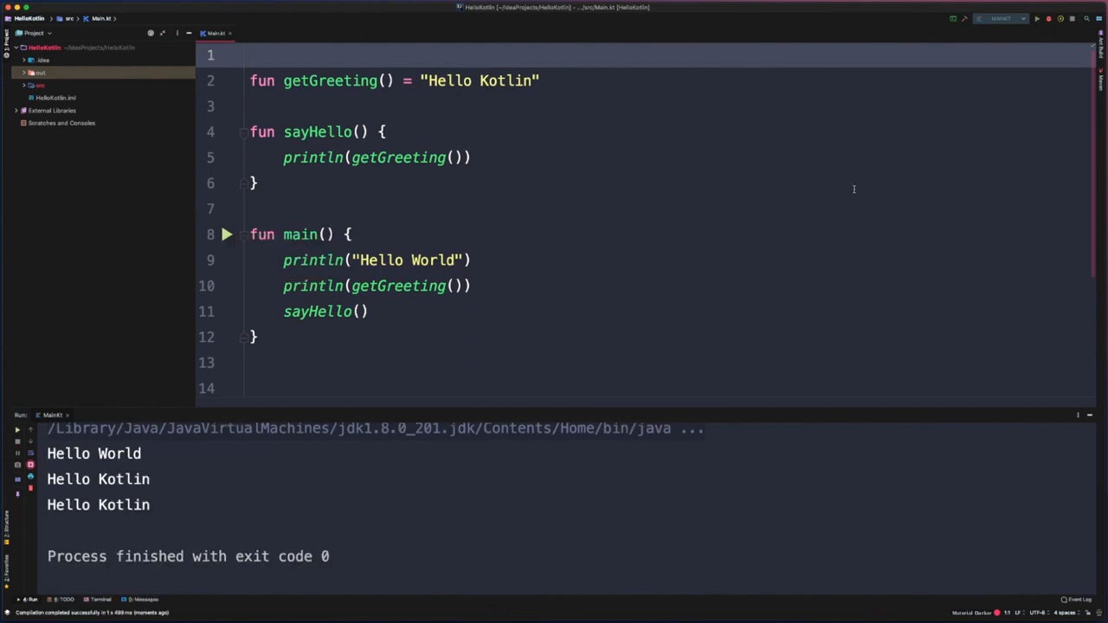
pyautogui.click(251, 55)
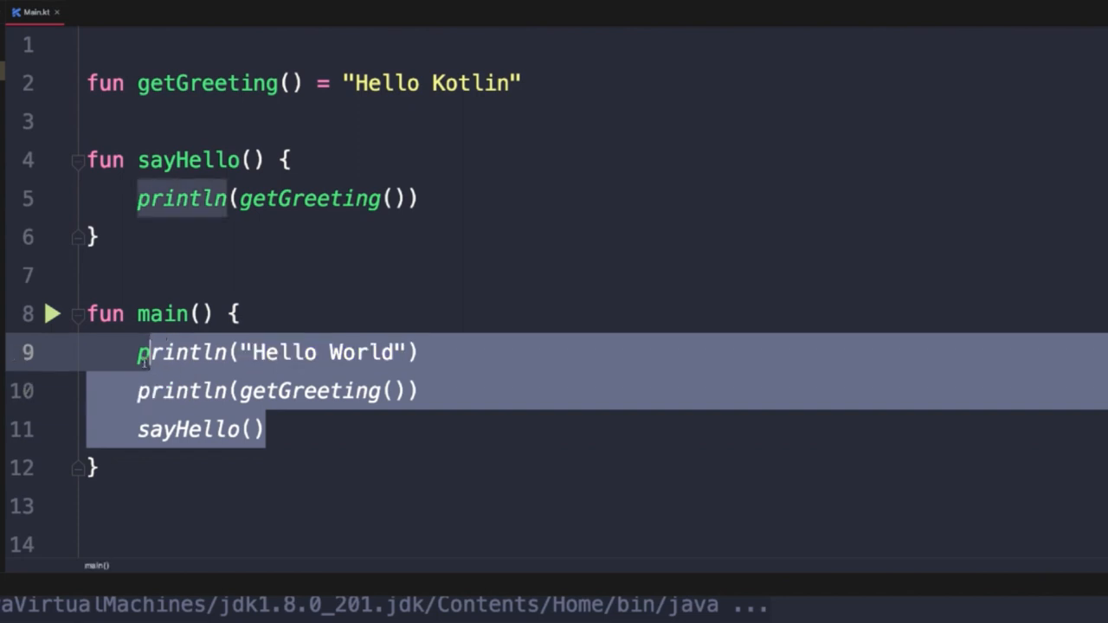
# Step: Delete main's three statements and write sayHello() printing "Hello Kotlin"
pyautogui.press('Delete')
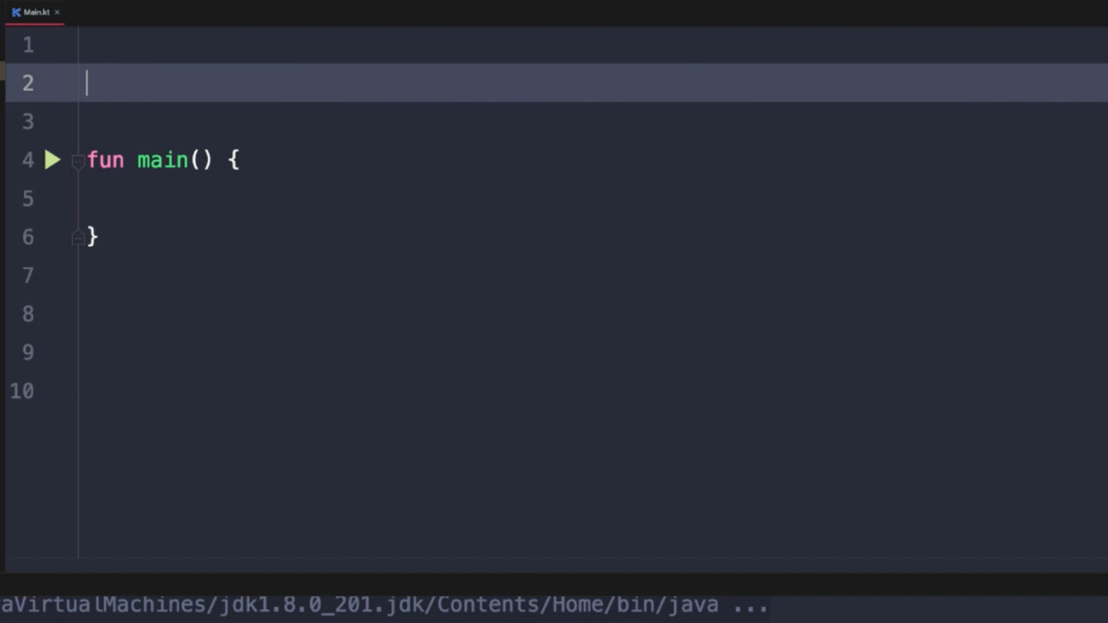
pyautogui.write('fun sa')
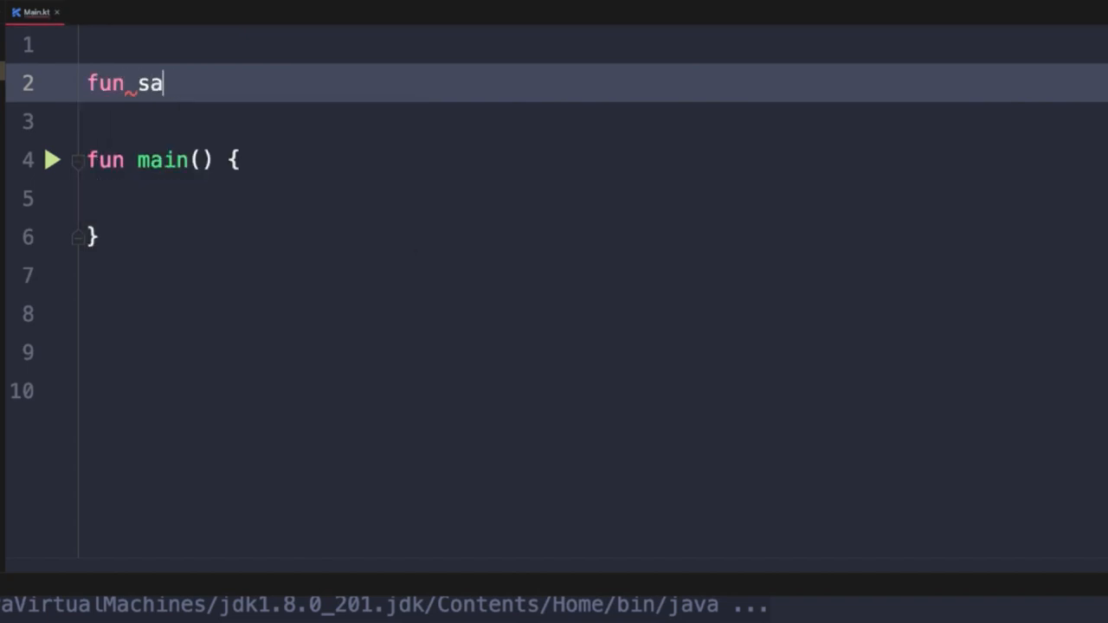
pyautogui.write('yHello()')
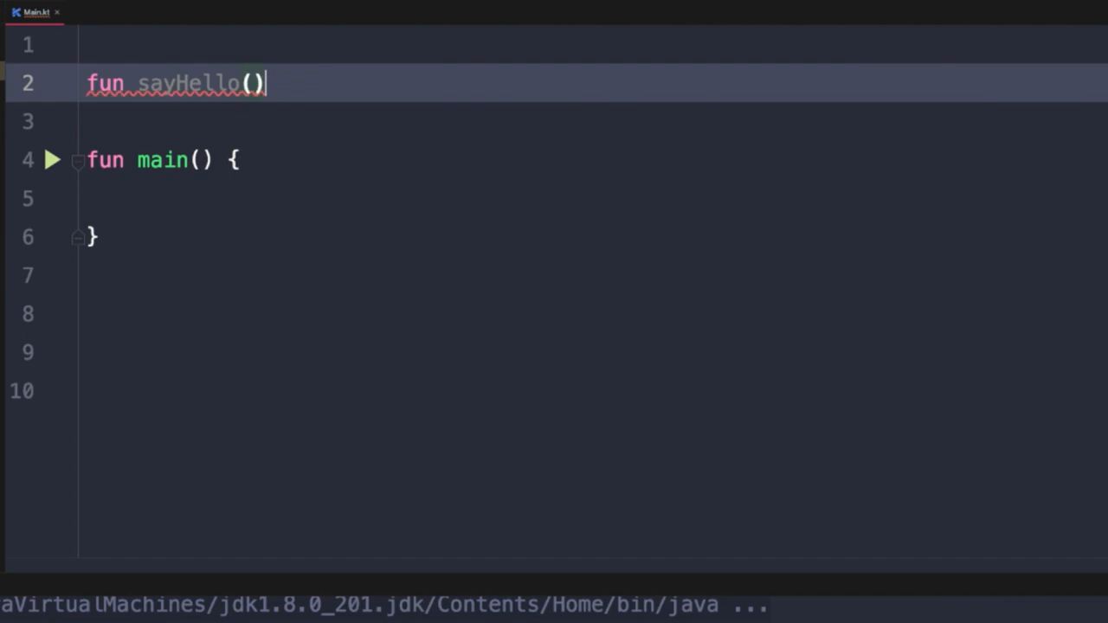
pyautogui.write('println("Hello Kotlin')
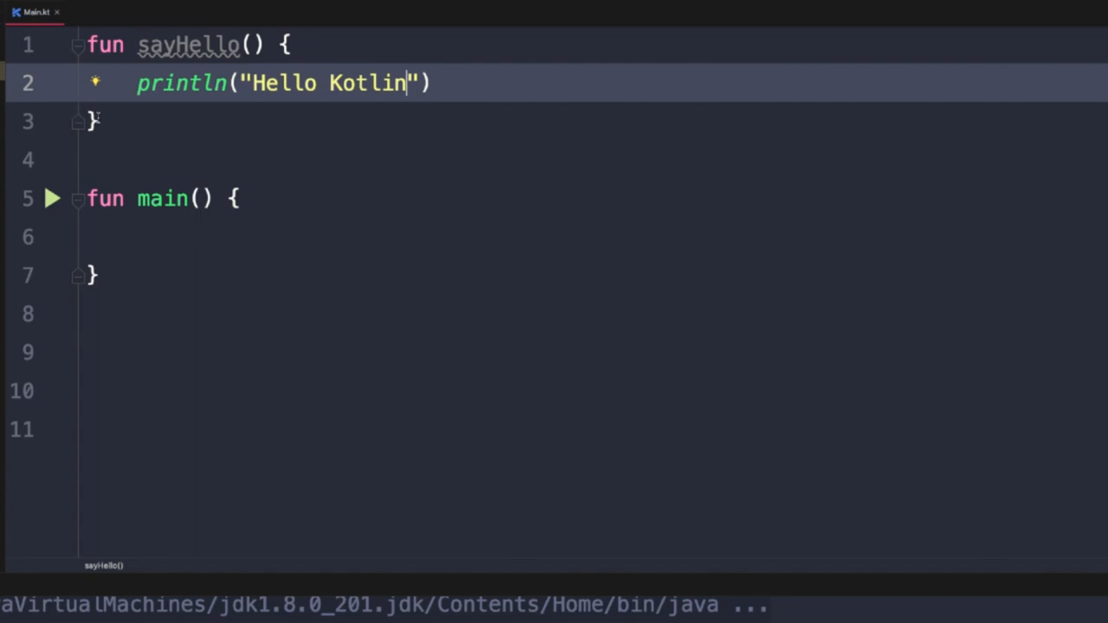
pyautogui.moveTo(281, 152)
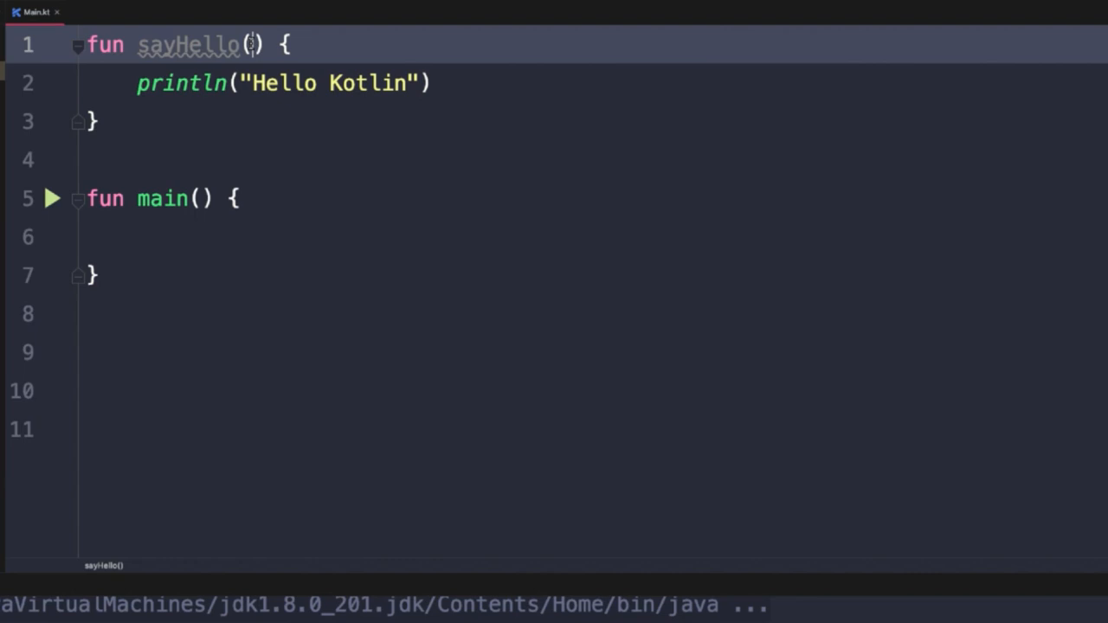
# Step: Give sayHello an itemToGreet: String parameter
pyautogui.write('item')
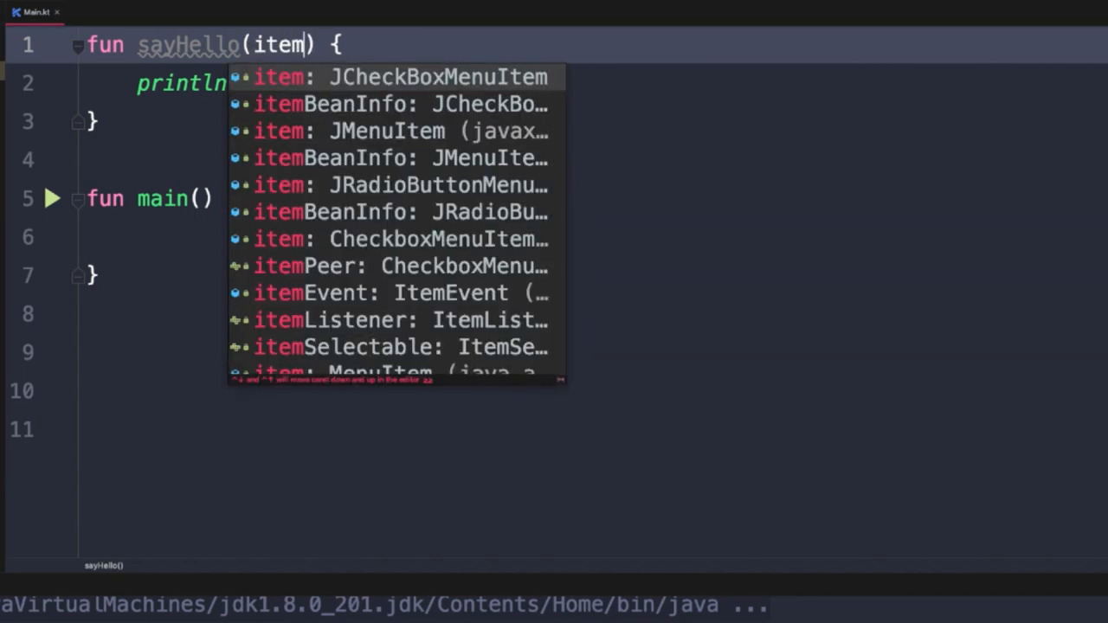
pyautogui.write('ToGreet')
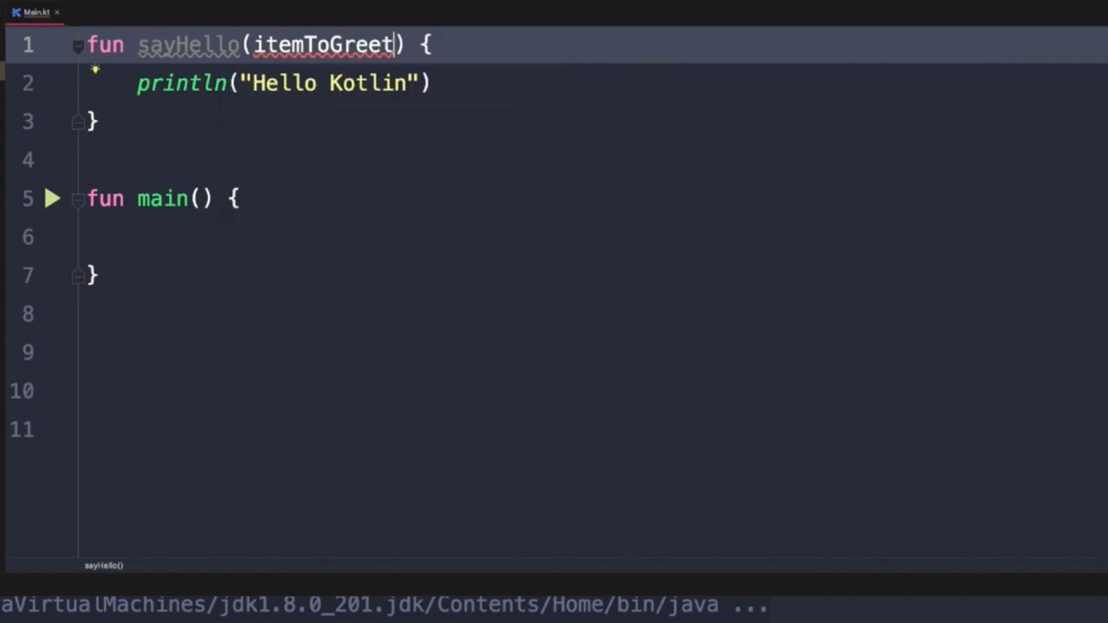
pyautogui.write(':String')
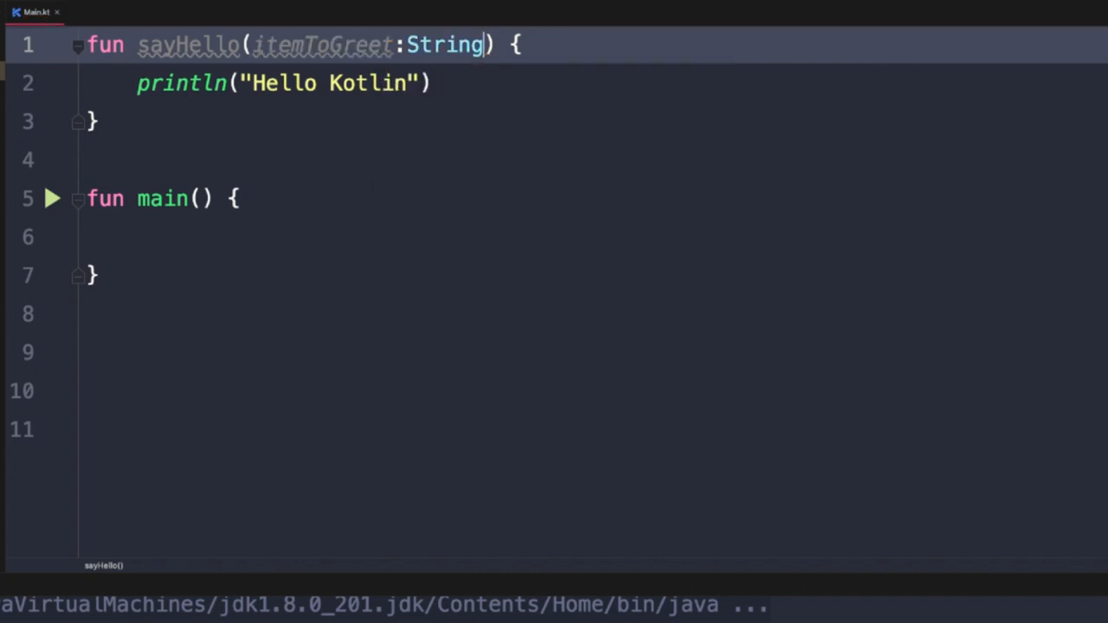
# Step: Add val msg = "Hello " + itemToGreet and print msg
pyautogui.press('Return')
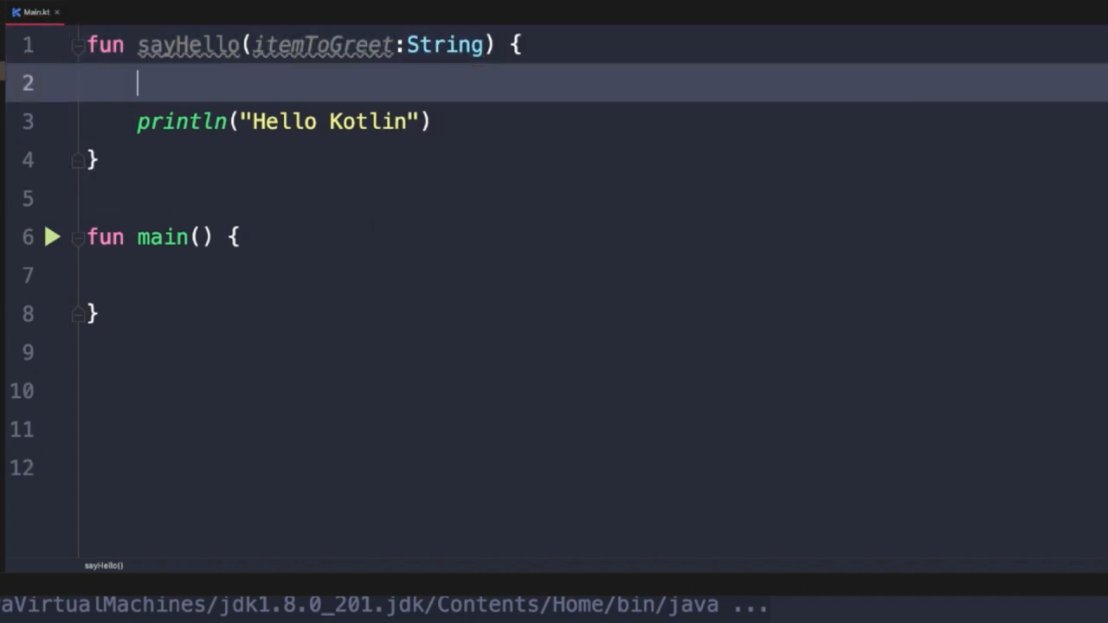
pyautogui.write('va')
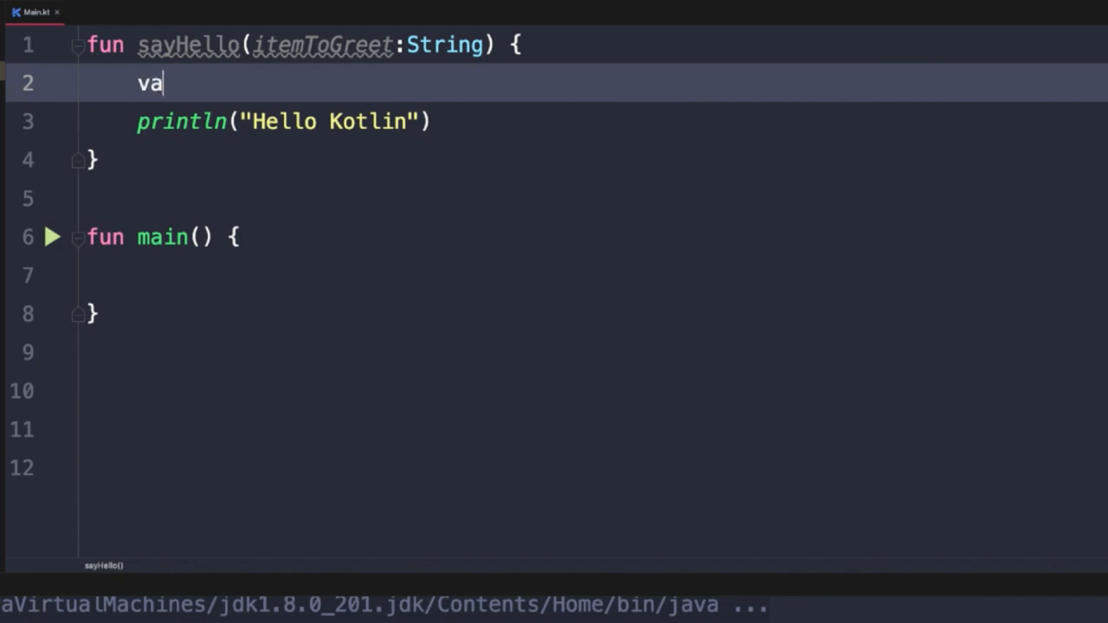
pyautogui.write('l msg = "')
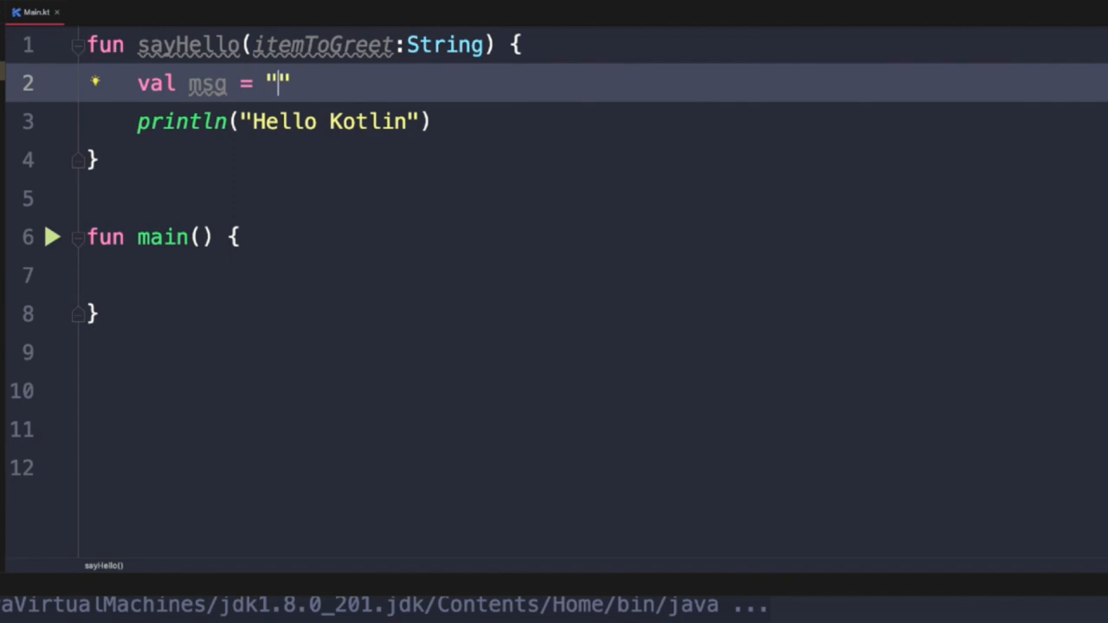
pyautogui.write('Hello')
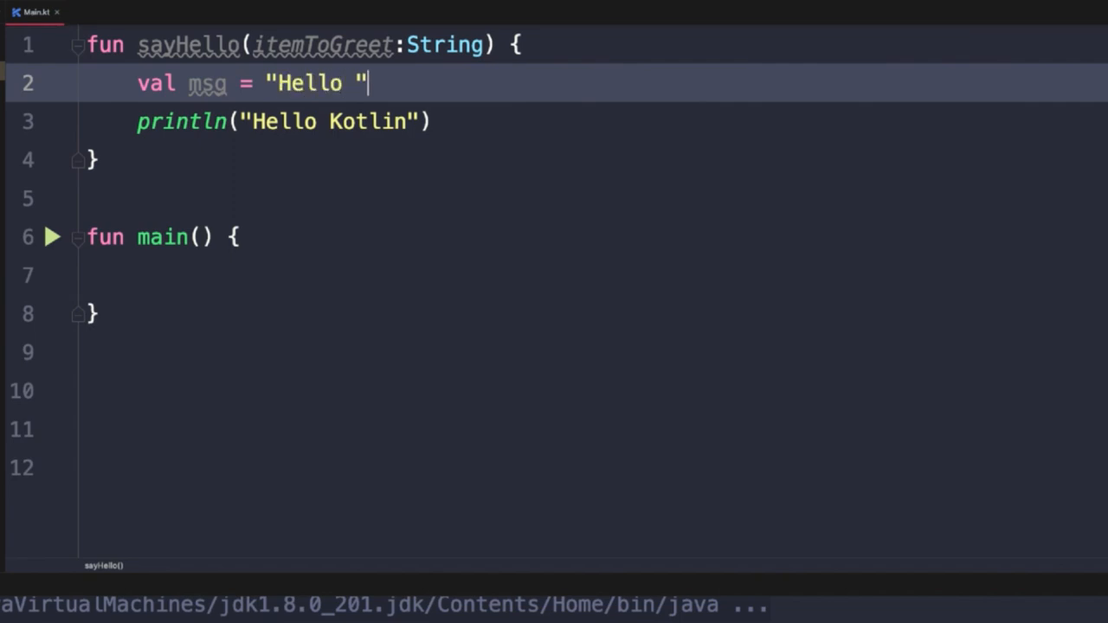
pyautogui.write('+ itemToGreet')
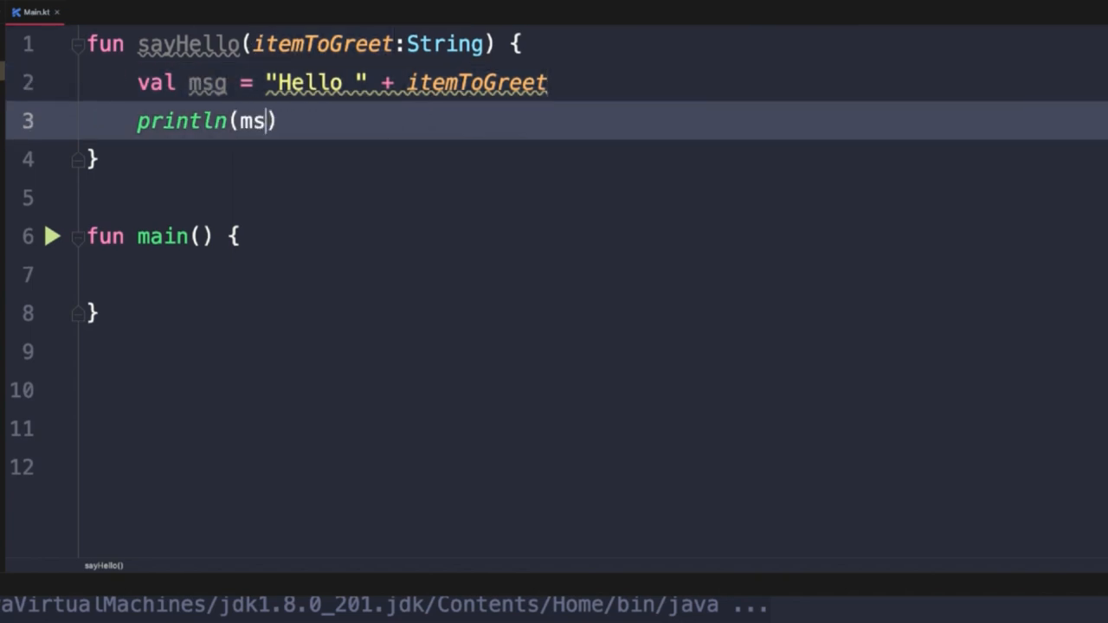
pyautogui.write('g')
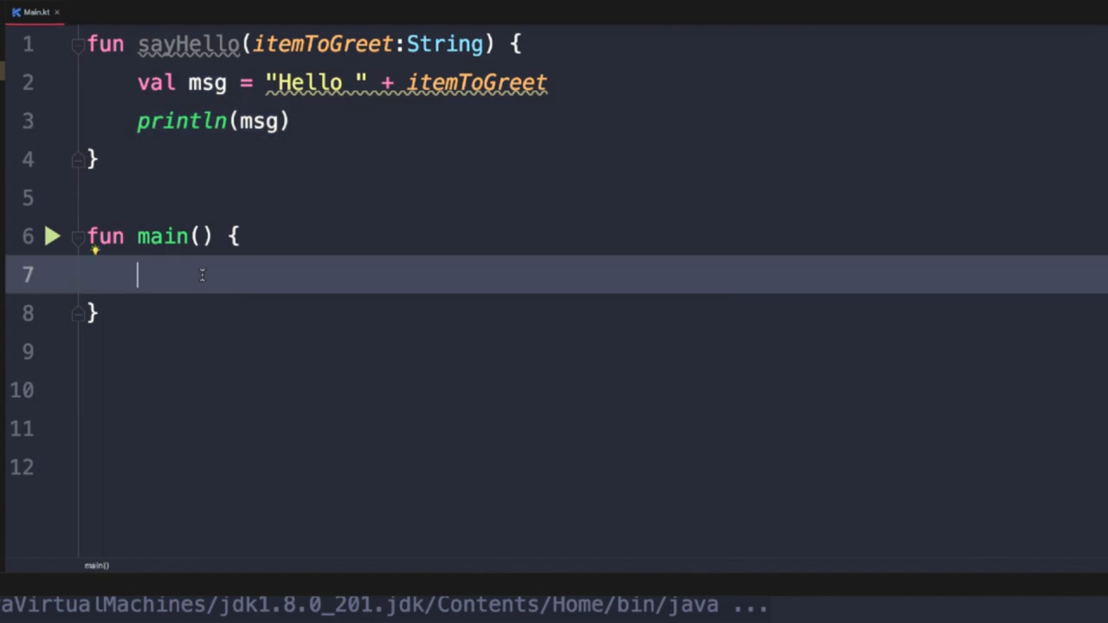
# Step: Call sayHello("Kotlin") and sayHello("World") from main, then run the program
pyautogui.write('say')
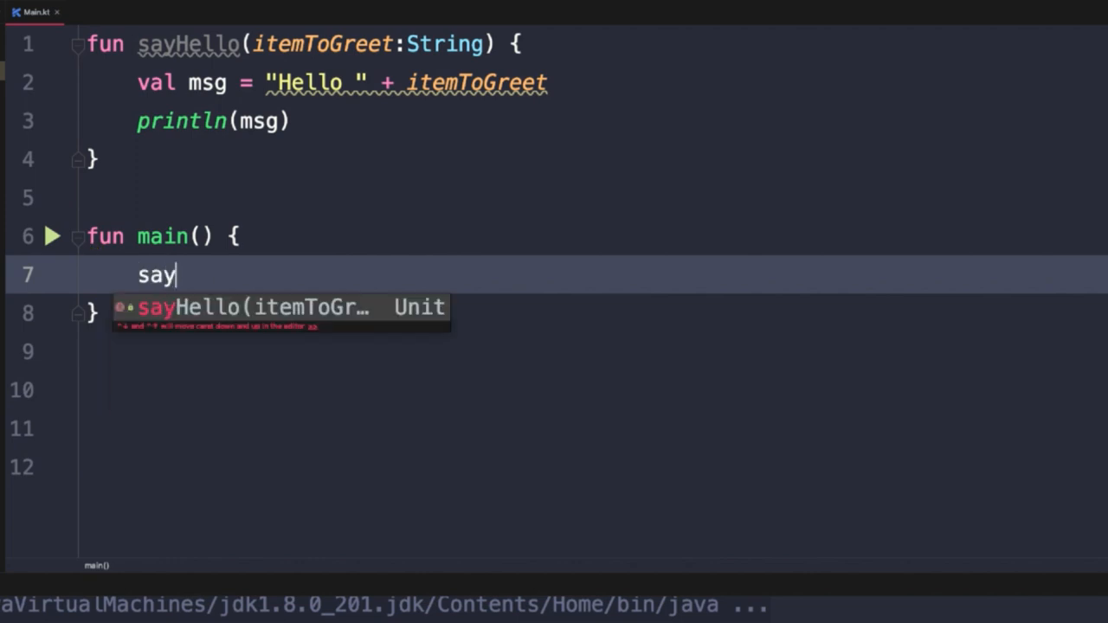
pyautogui.write('h')
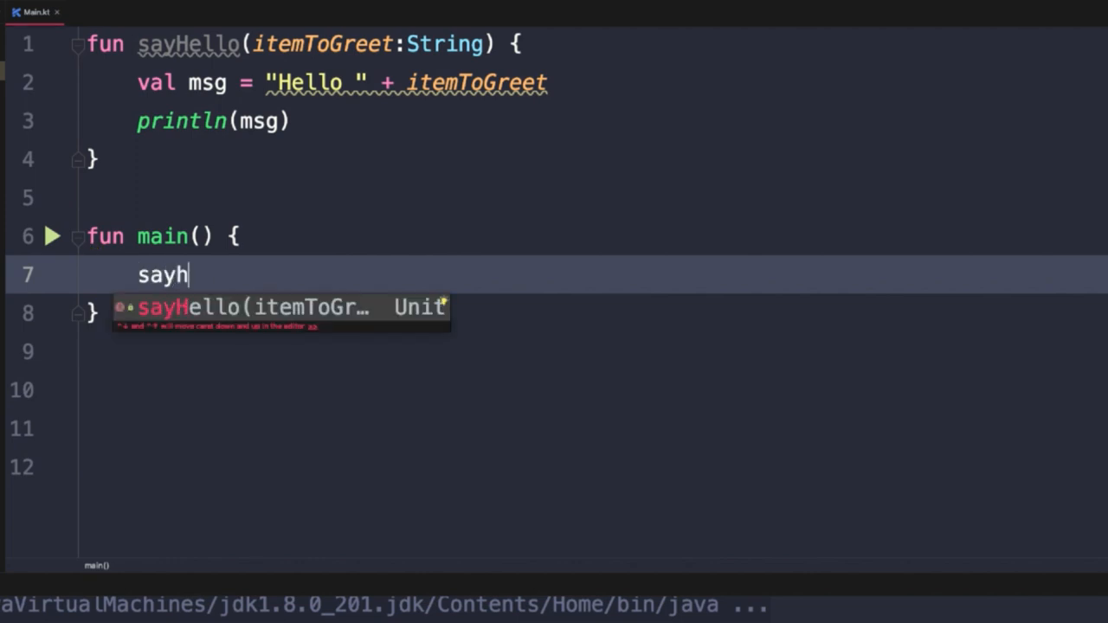
pyautogui.press('Return')
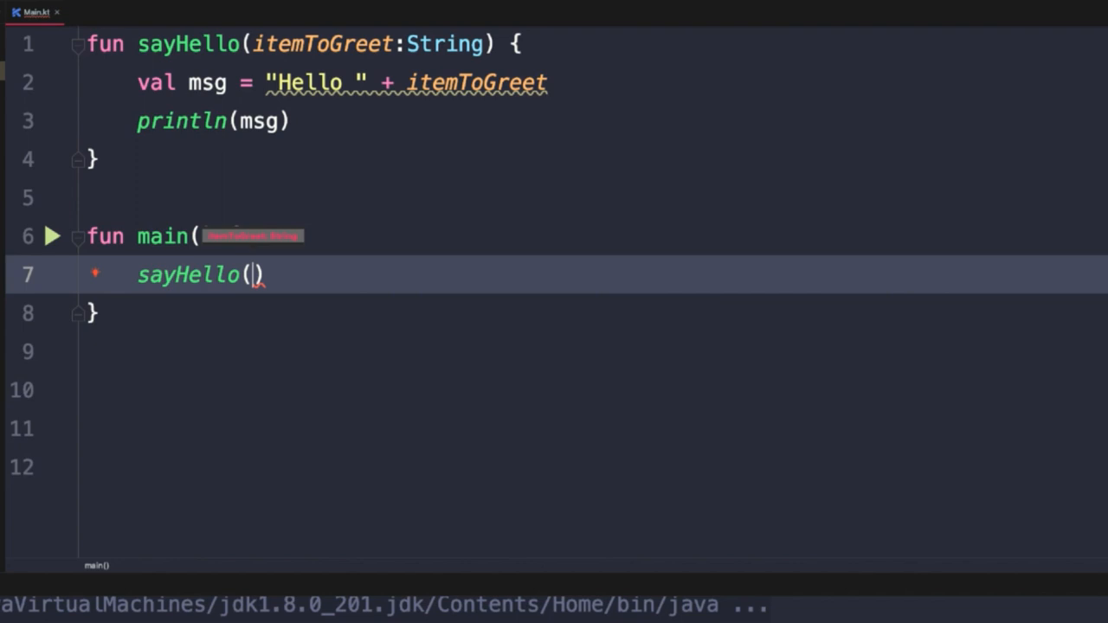
pyautogui.write('"Kotlin')
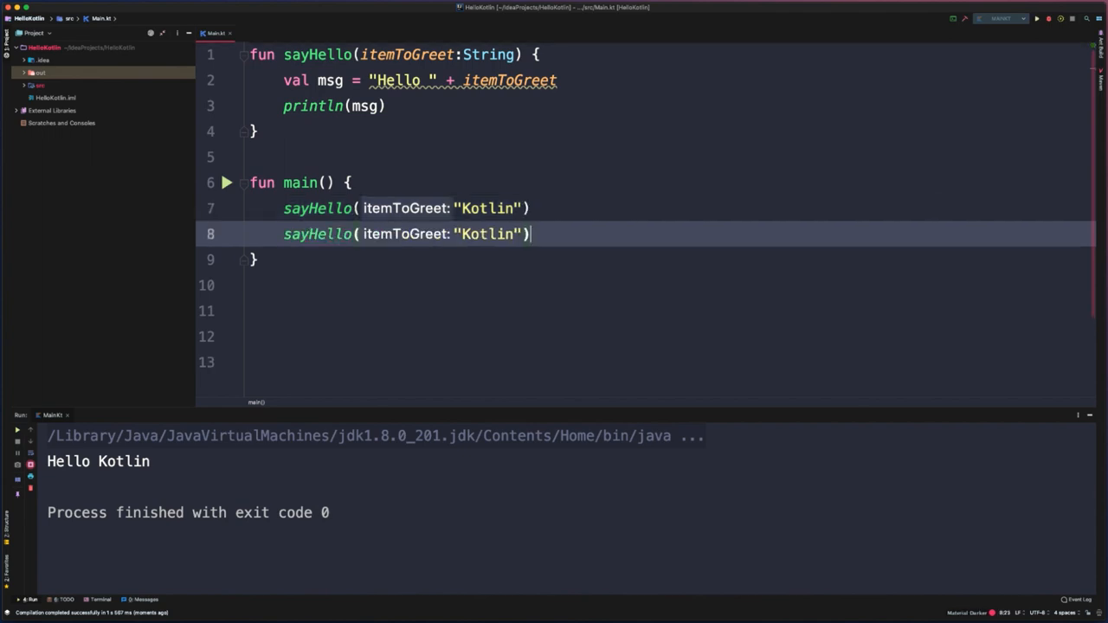
pyautogui.press('Backspace')
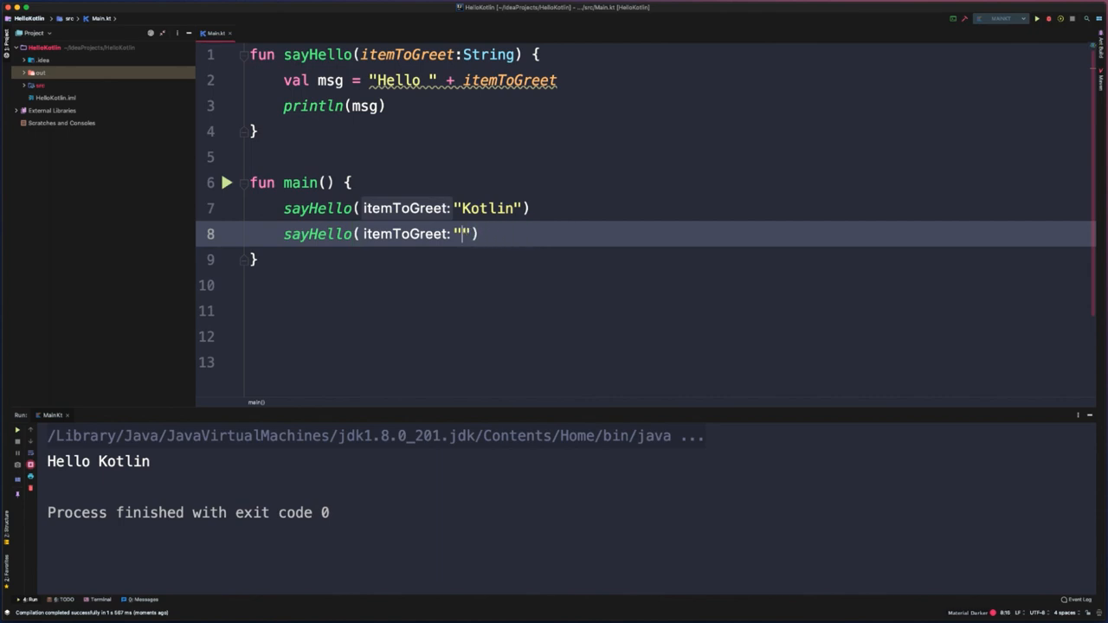
pyautogui.write('World')
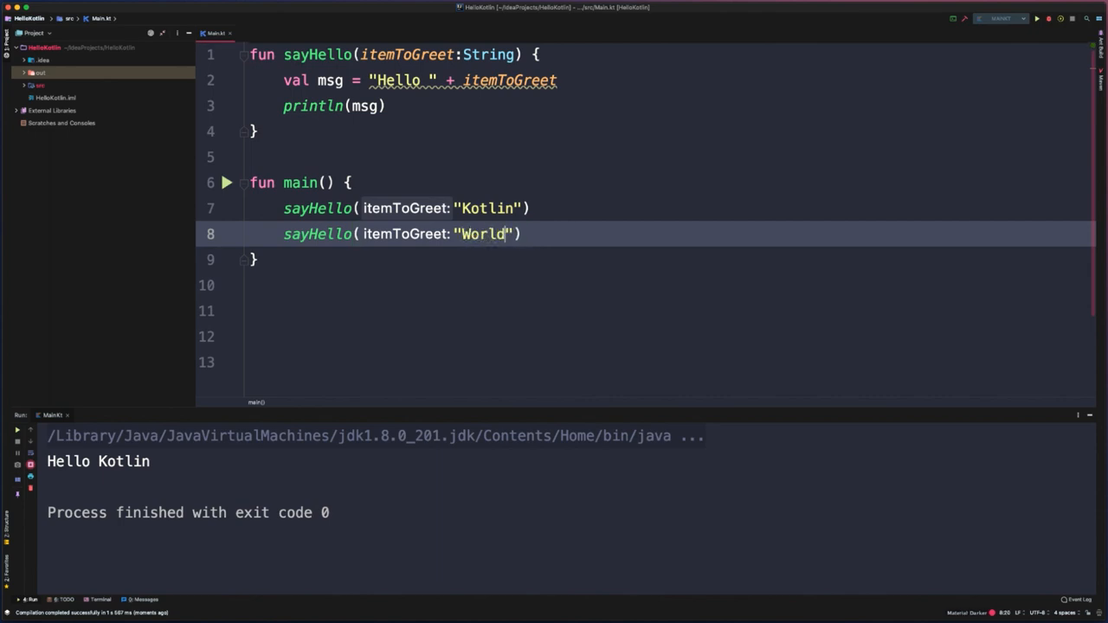
pyautogui.click(226, 183)
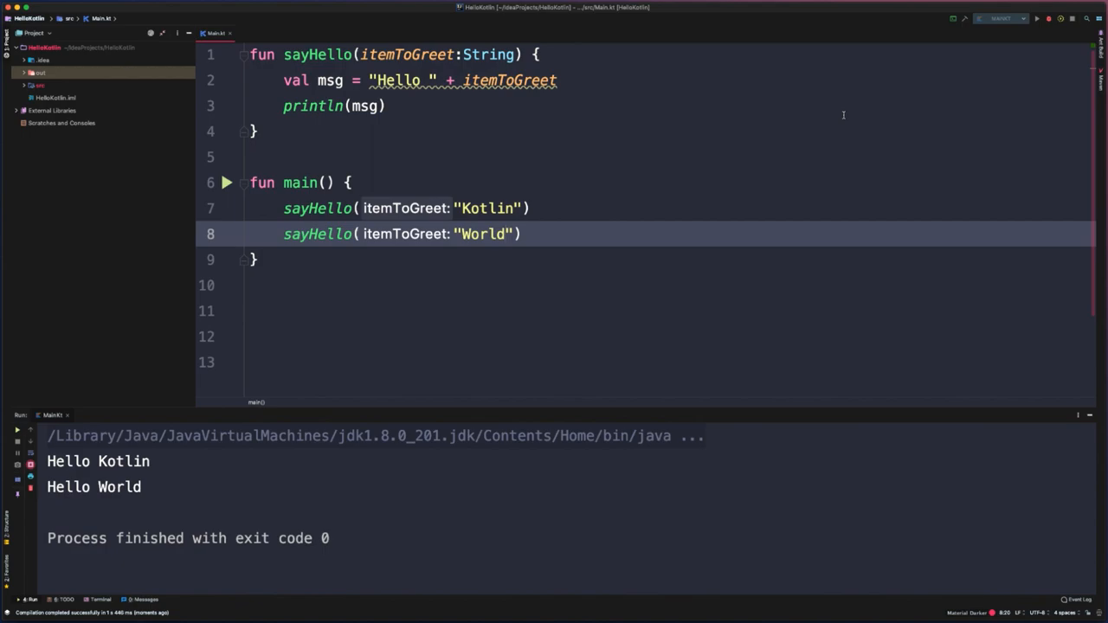
pyautogui.moveTo(759, 98)
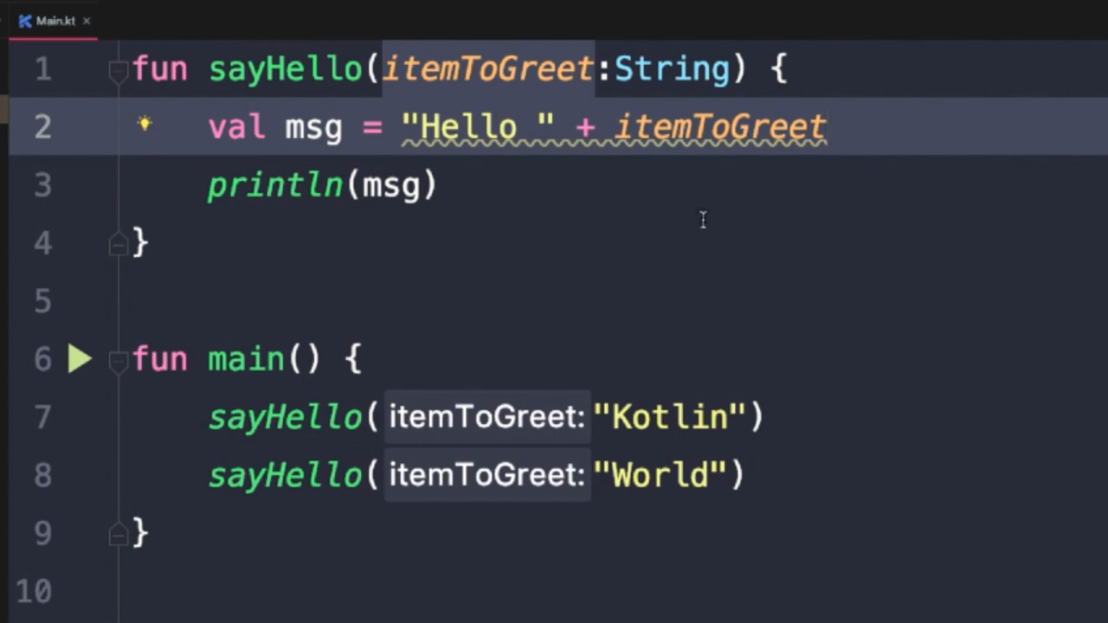
pyautogui.moveTo(731, 139)
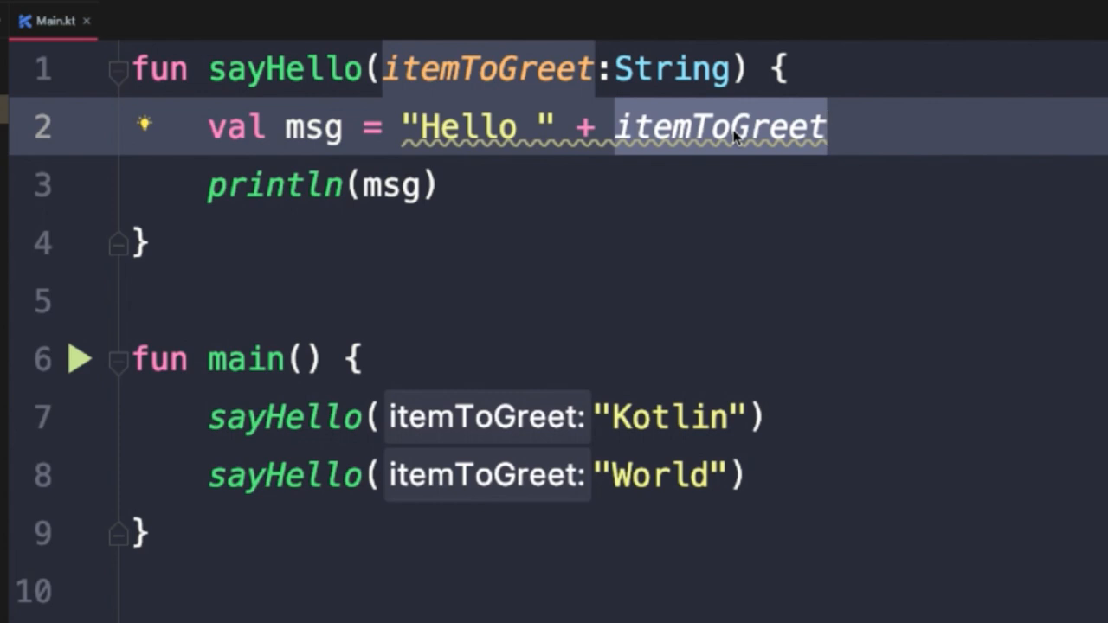
# Step: Replace the concatenation with "Hello $itemToGreet" and select msg for inlining
pyautogui.press('BackSpace')
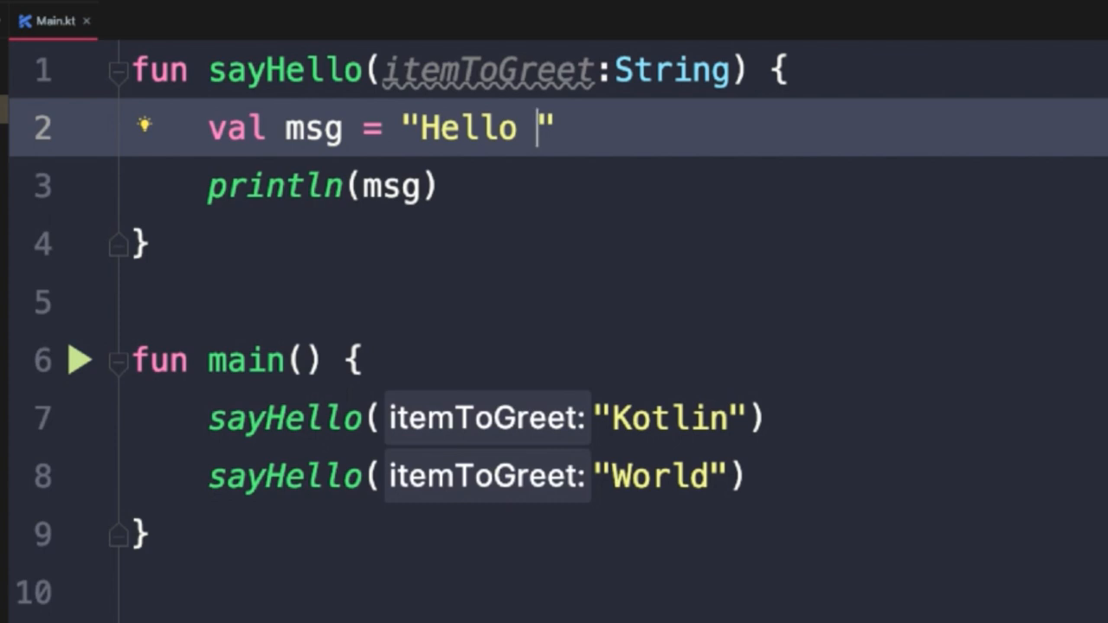
pyautogui.write('$')
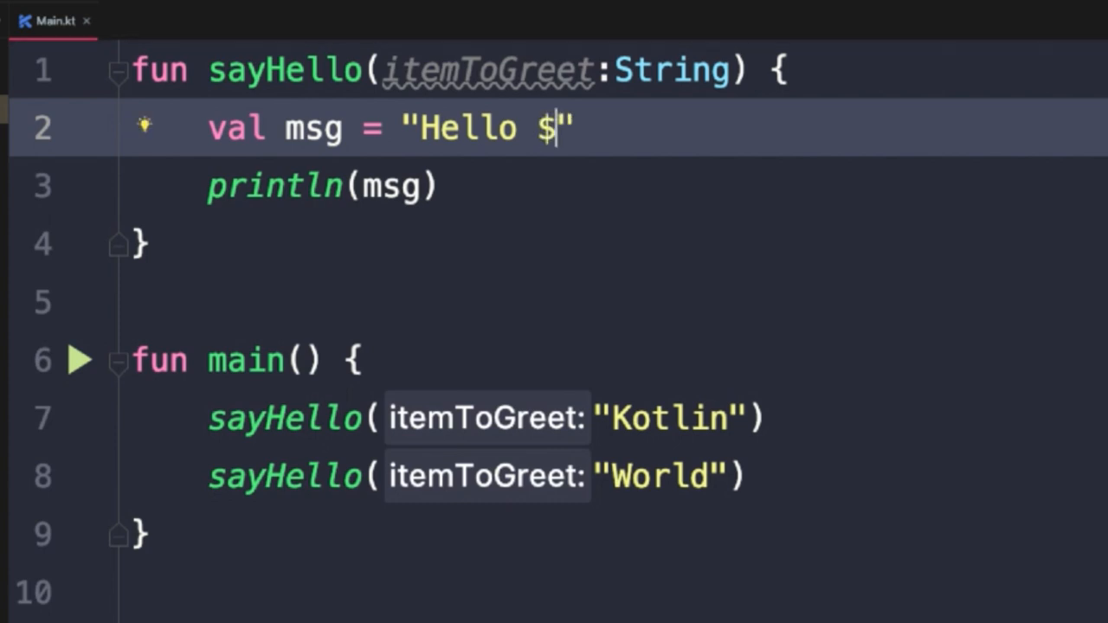
pyautogui.write('itemToGreet')
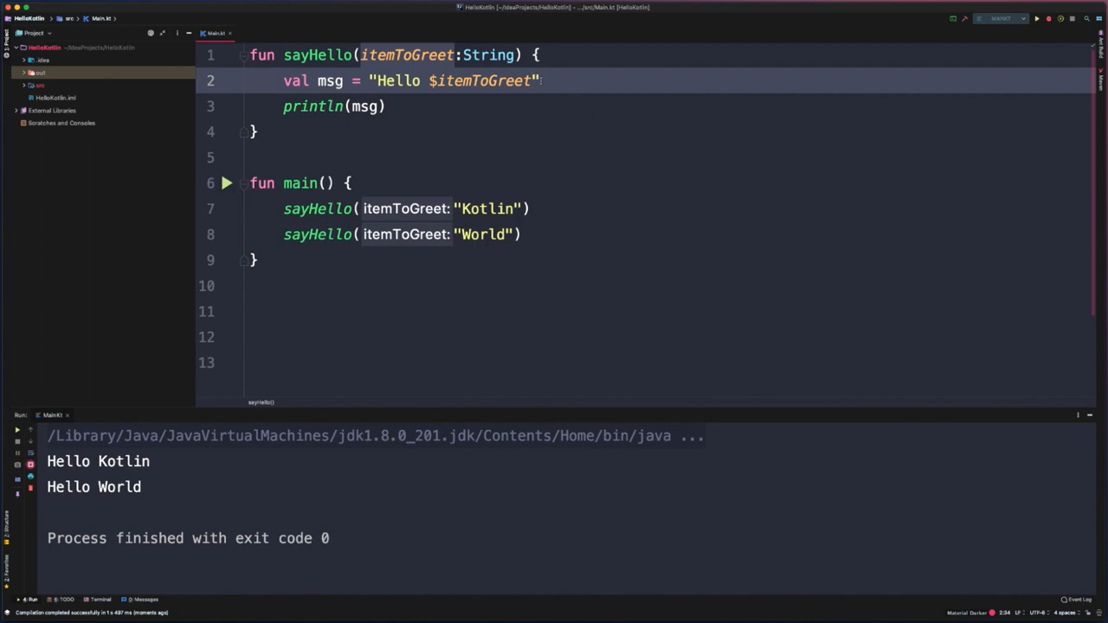
pyautogui.doubleClick(454, 80)
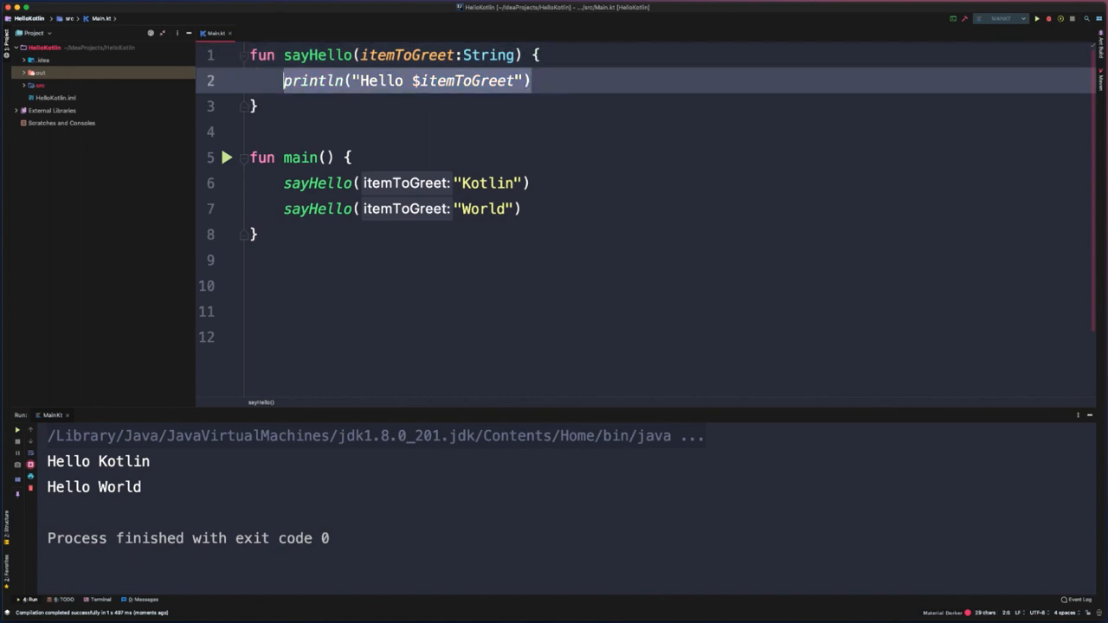
# Step: Replace the sayHello body with a single expression: = println("Hello $itemToGreet")
pyautogui.press('Delete')
pyautogui.write('=')
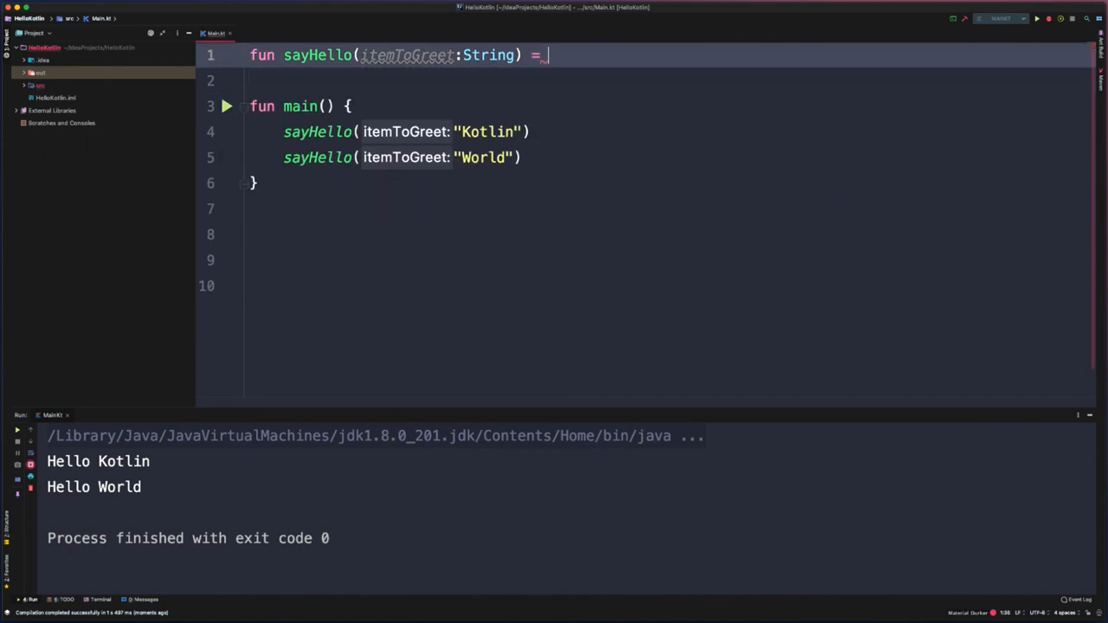
pyautogui.write('println("Hello $itemToGreet")')
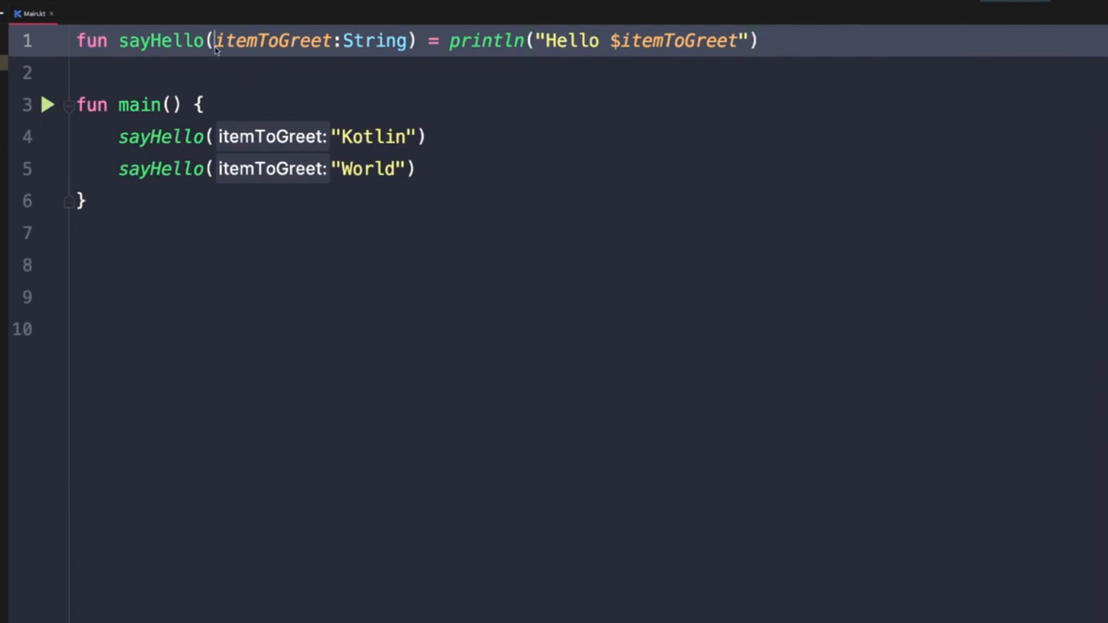
# Step: Add a greeting: String first parameter and print "$greeting $itemToGreet" instead of Hello
pyautogui.write('greeting:String,')
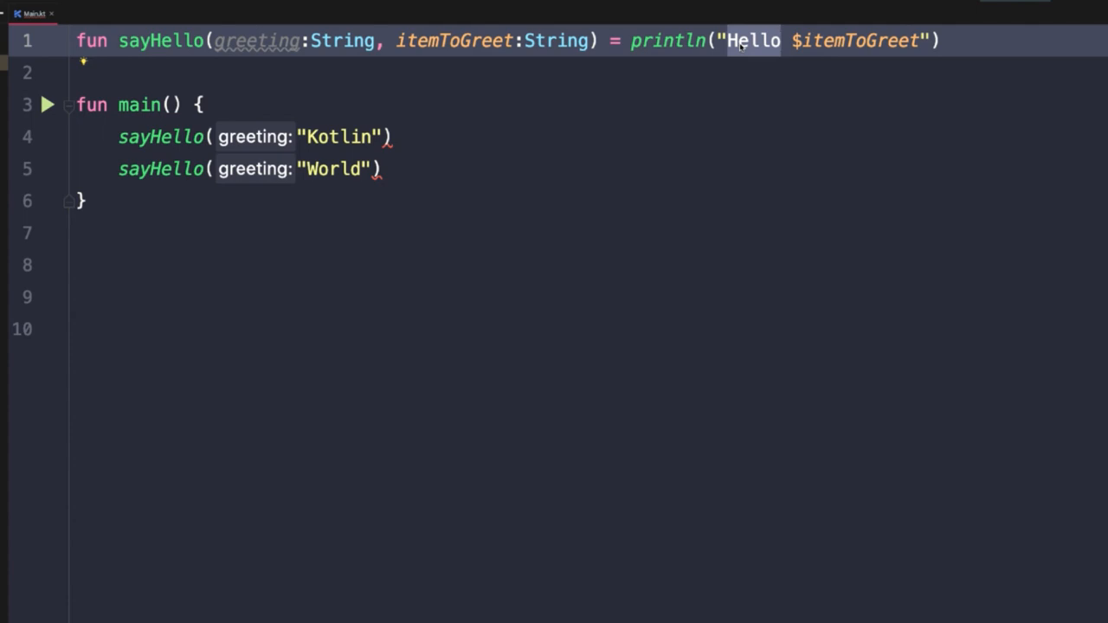
pyautogui.write('$')
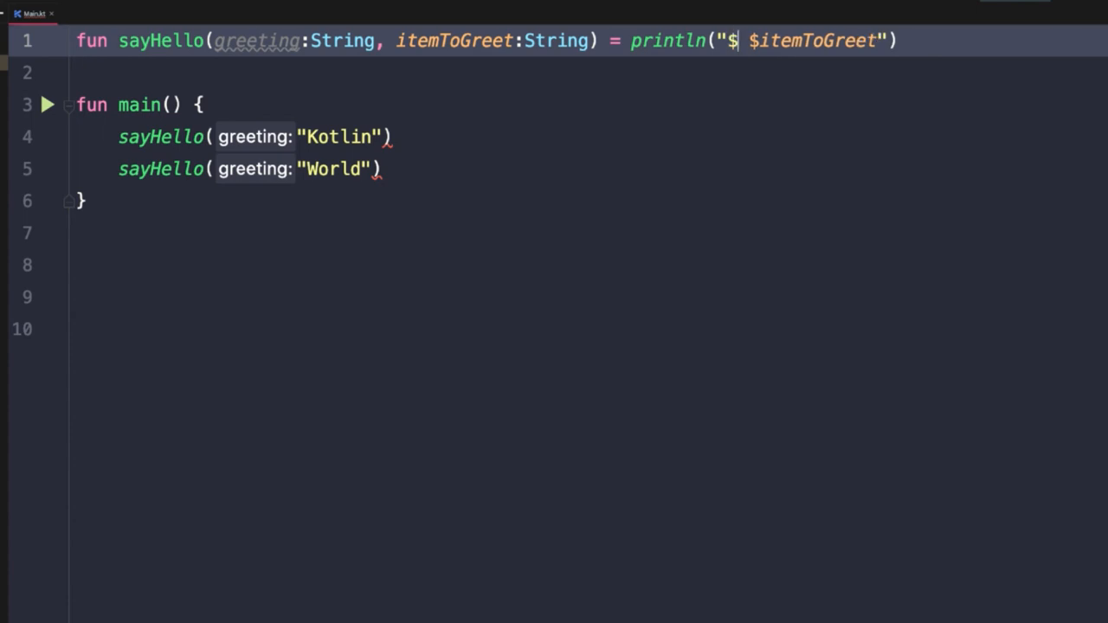
pyautogui.write('greeting')
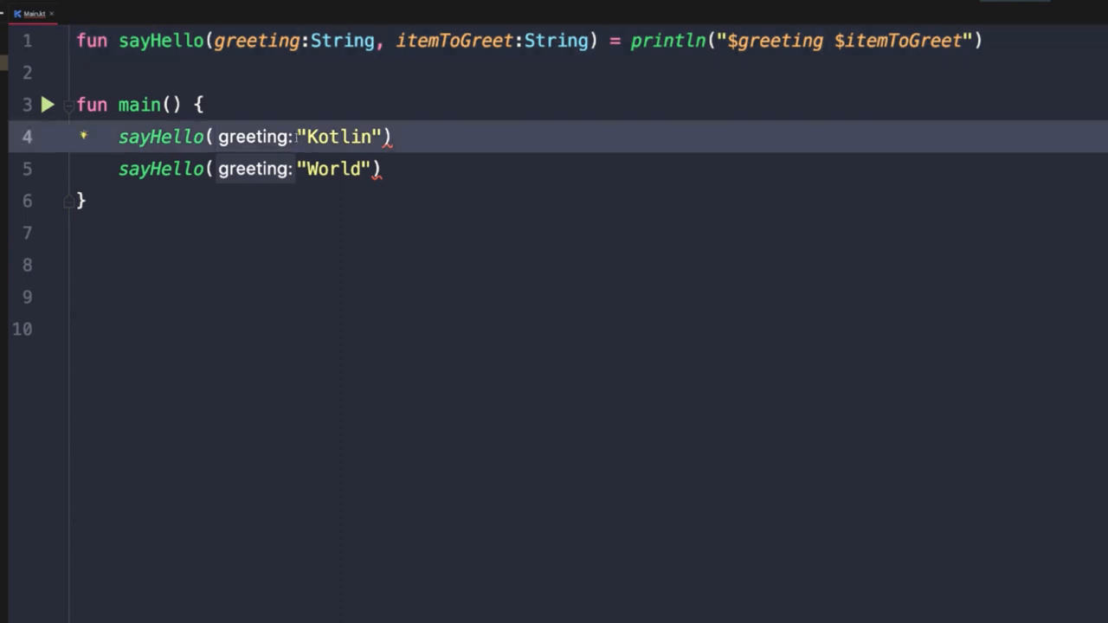
# Step: Pass "Hey" with "Kotlin" in the first call and start adding "Hello" to the World call
pyautogui.write('"Hey", "')
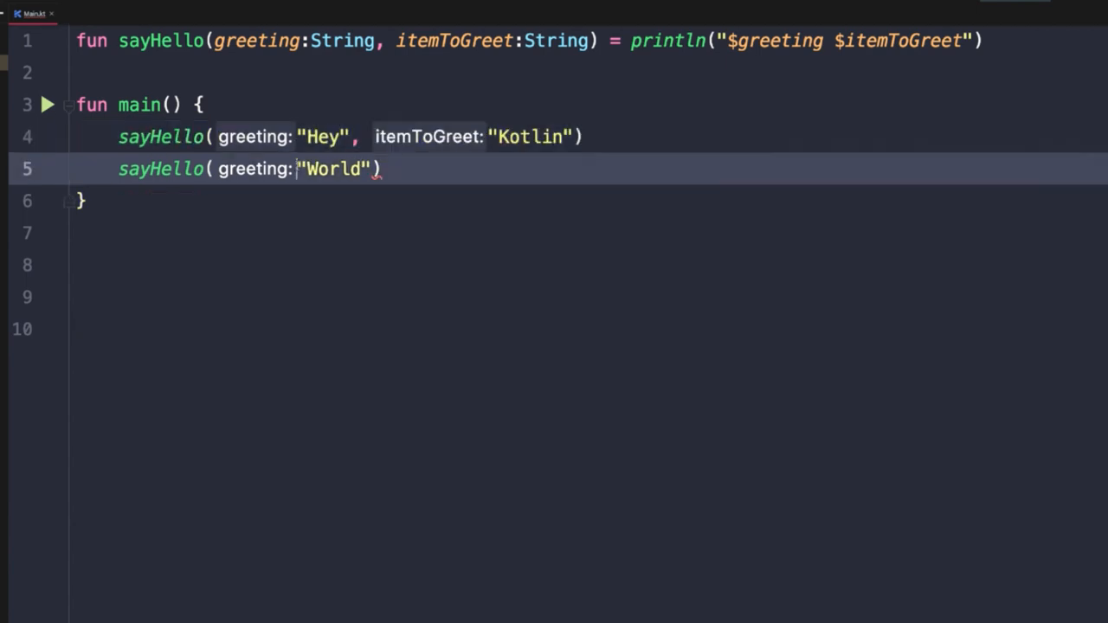
pyautogui.write('Hello"')
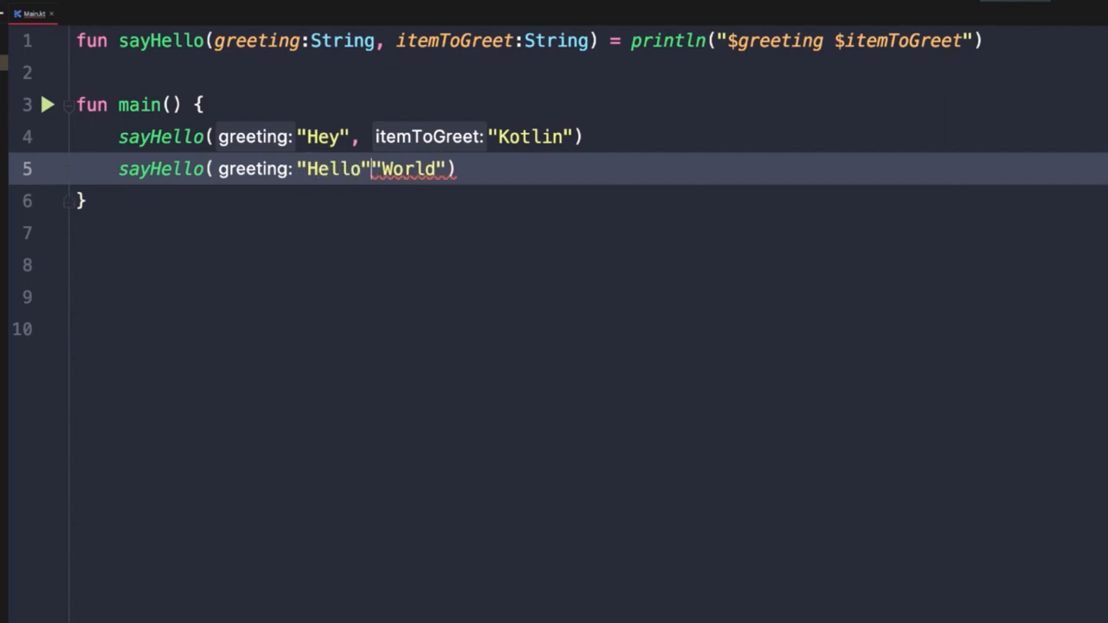